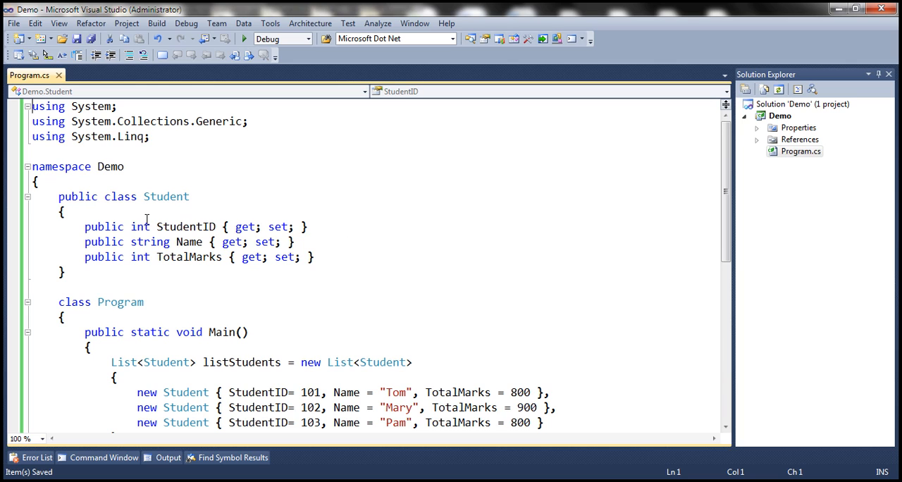
Step: Highlight the Student class definition for review, then move down to Main
left_click_drag(58, 196, 130, 256)
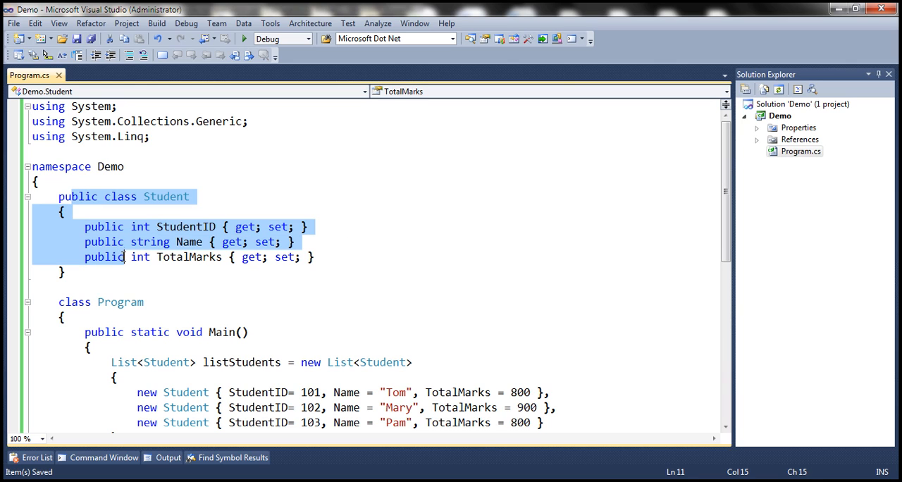
mouse_move(710, 203)
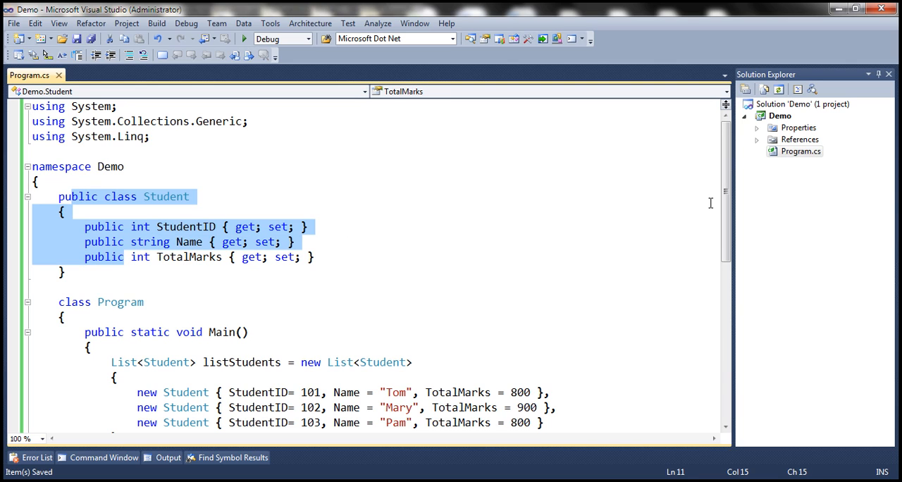
scroll("down", 3)
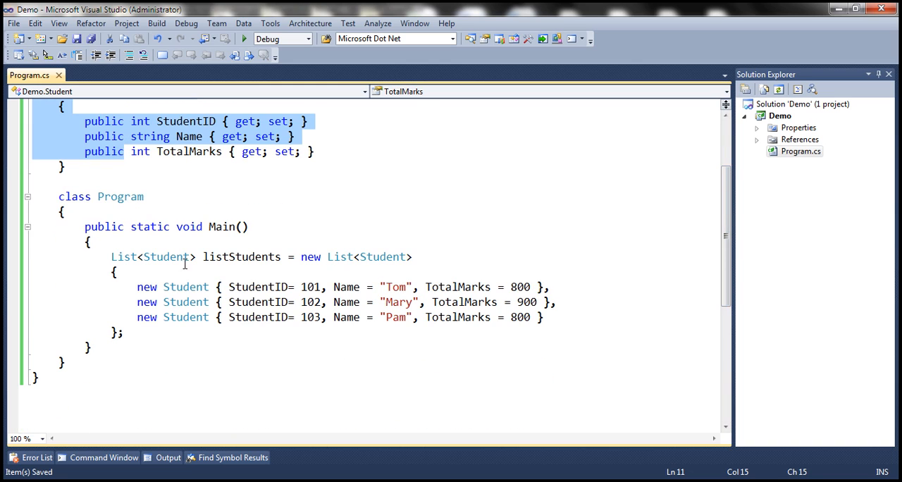
mouse_move(279, 287)
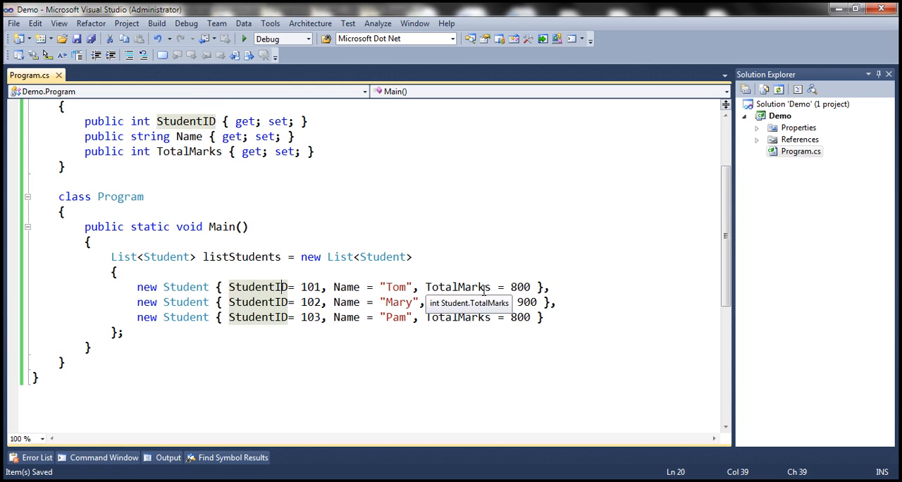
mouse_move(755, 245)
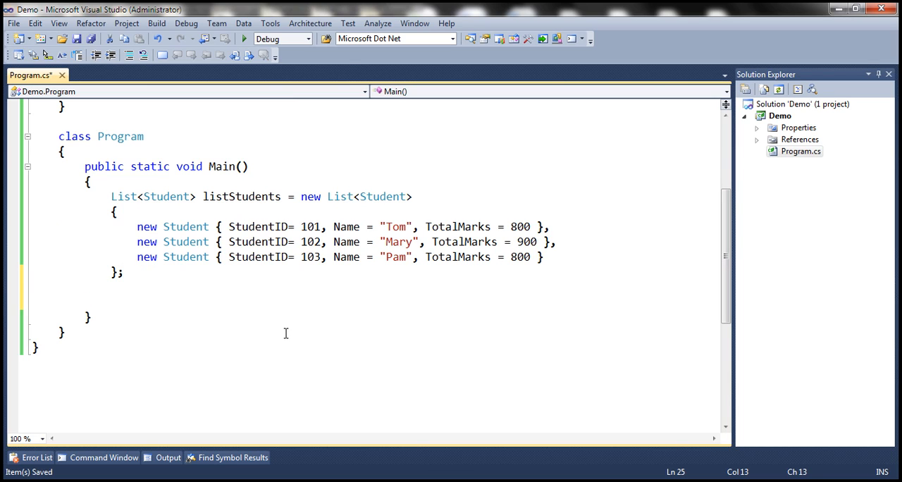
Step: Declare IEnumerable<Student> result = from student in listStudents
type("I")
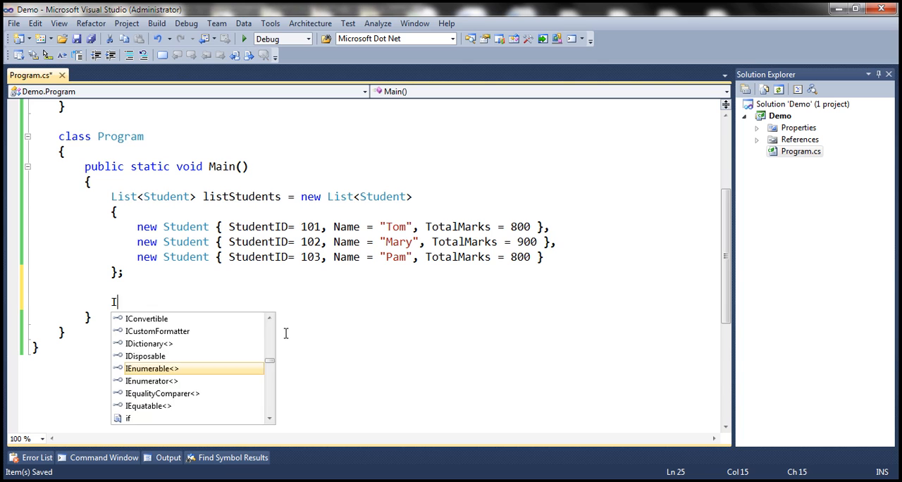
type("Enumerable<Student> res")
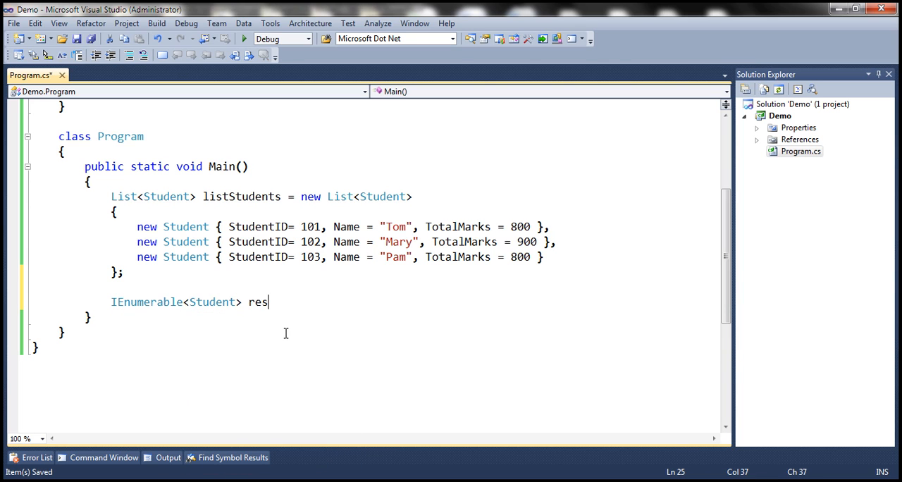
type("ult =")
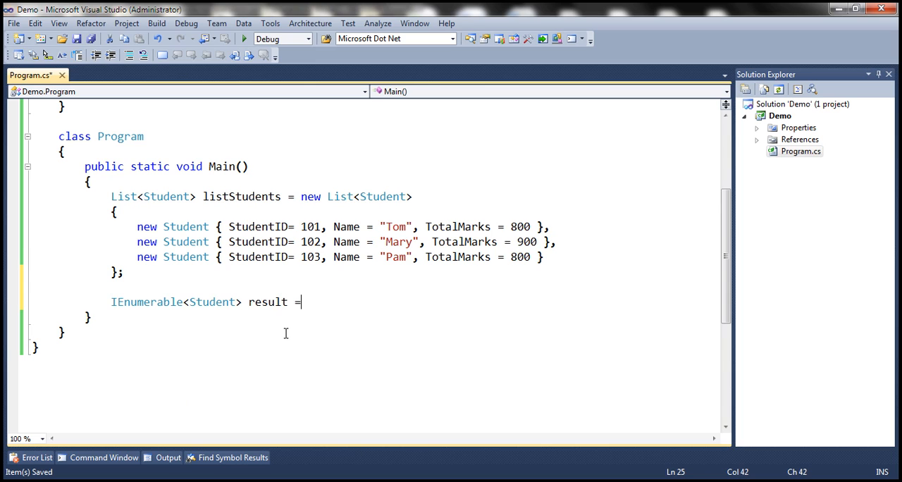
type("from")
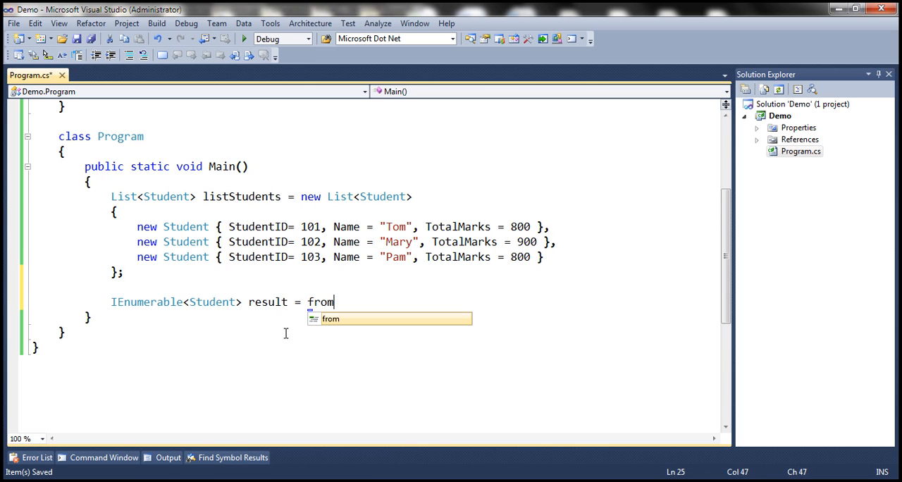
type("stu")
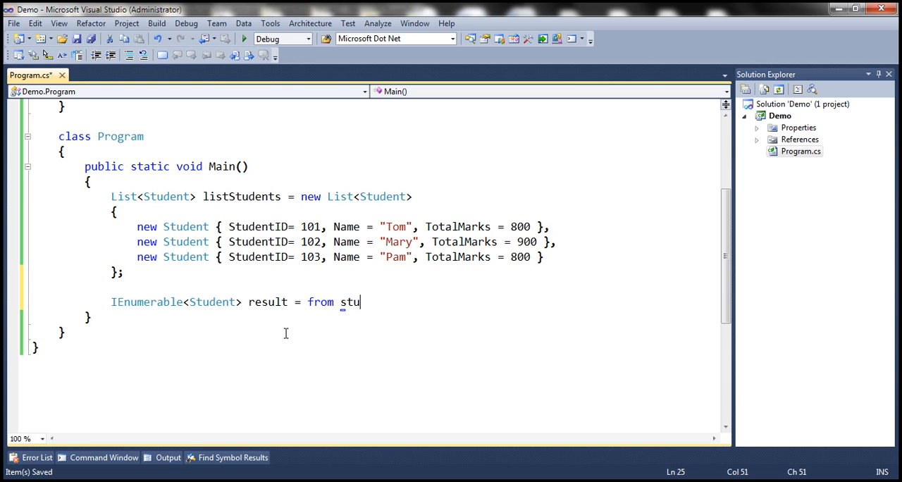
type("dent in listStudents")
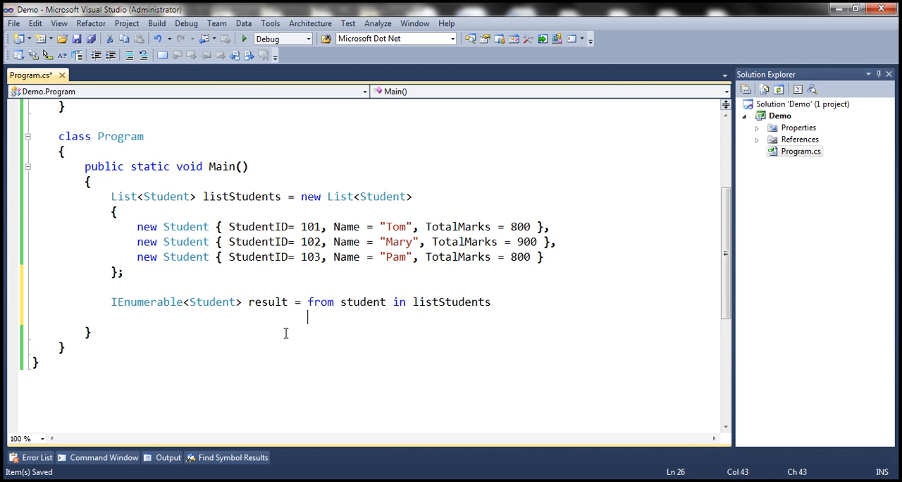
Step: Complete the query with where student.TotalMarks == 800 select student; and begin the foreach
type("where st")
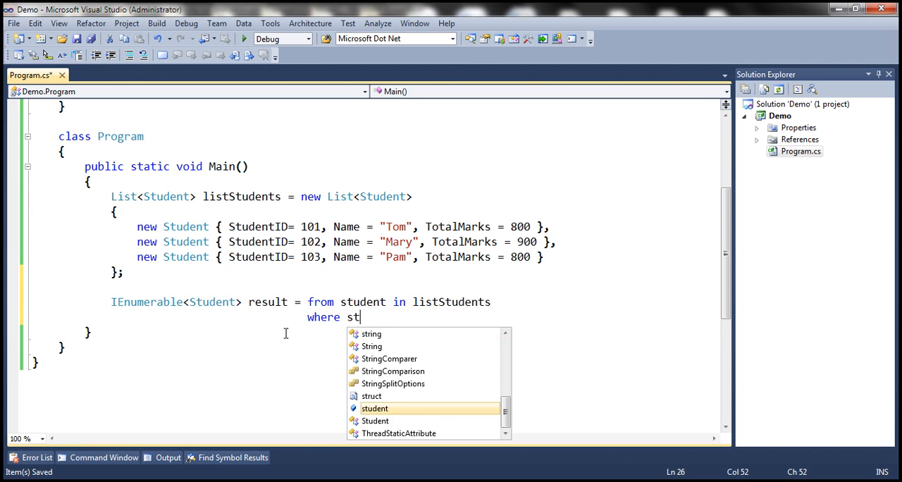
type("udent.tot")
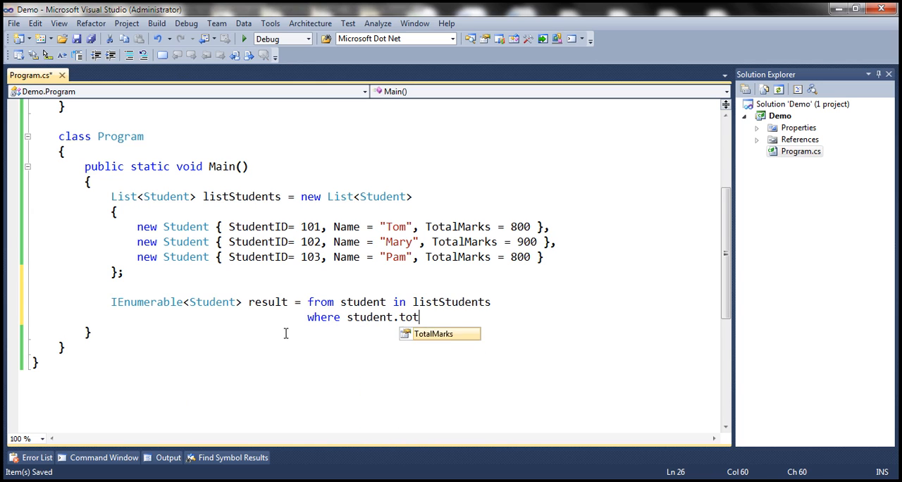
type("alMarks == 8")
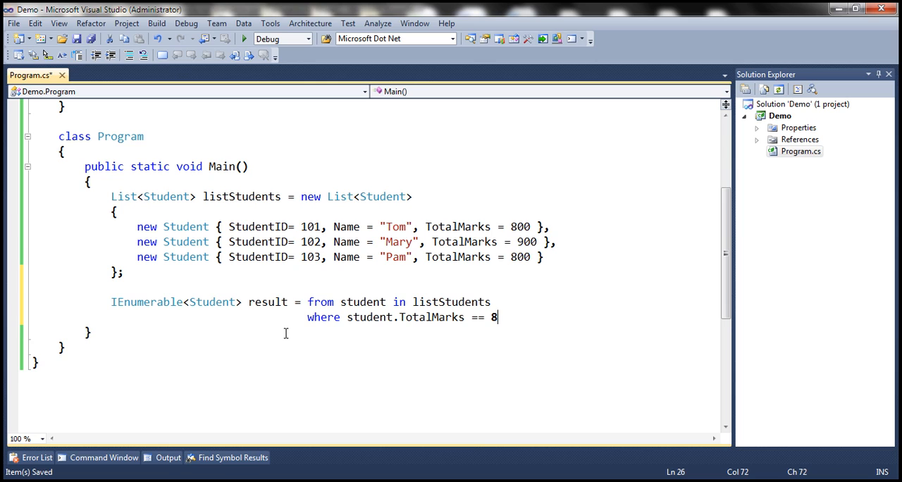
type("00")
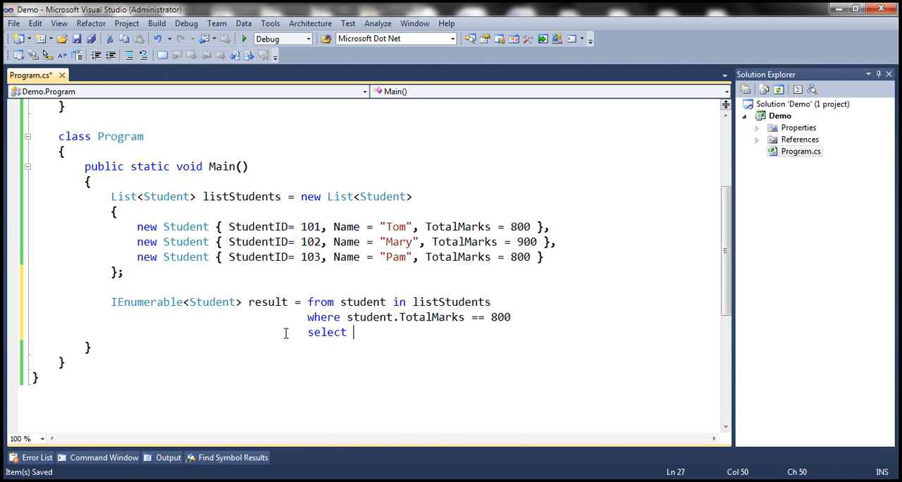
type("student")
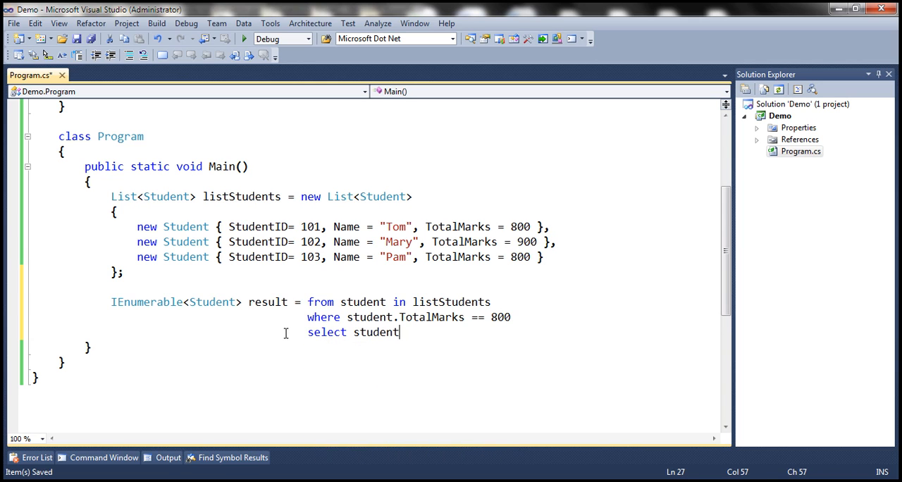
type(";")
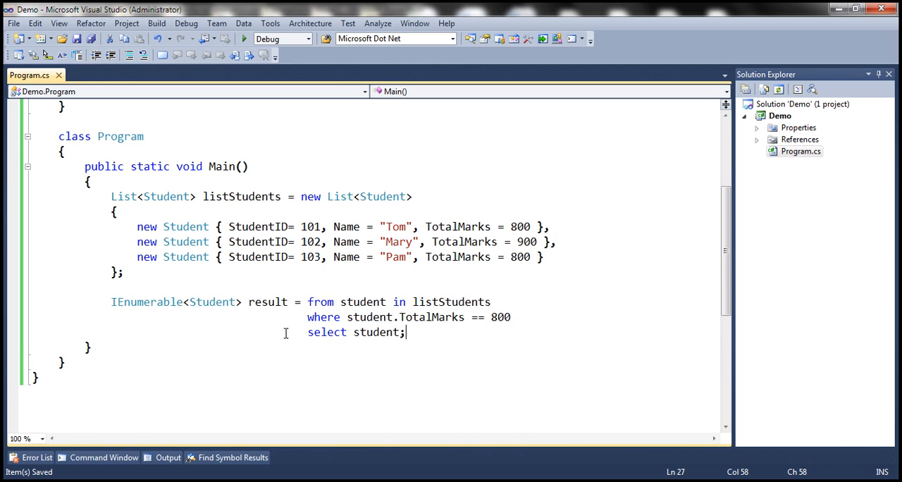
type("fore")
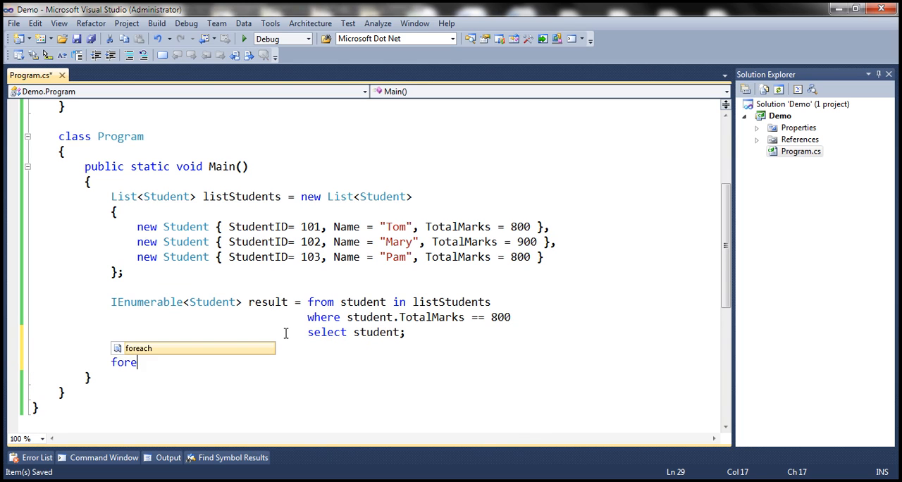
Step: Write a foreach over result printing StudentID, Name and TotalMarks separated by tabs
type("ach(stu")
type("{")
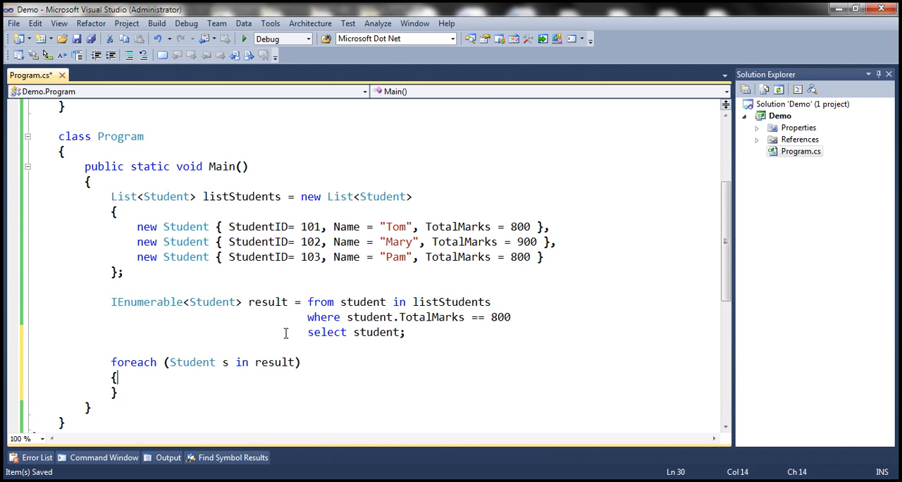
type("Console.")
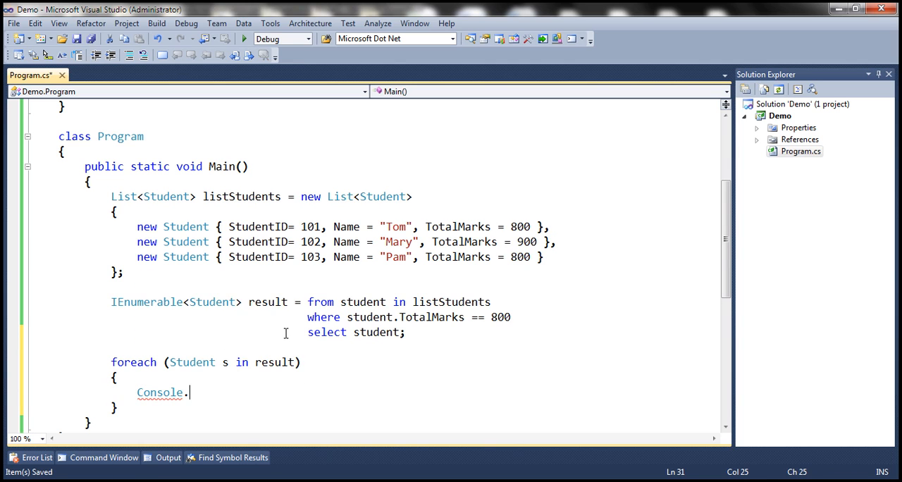
type("WriteLine")
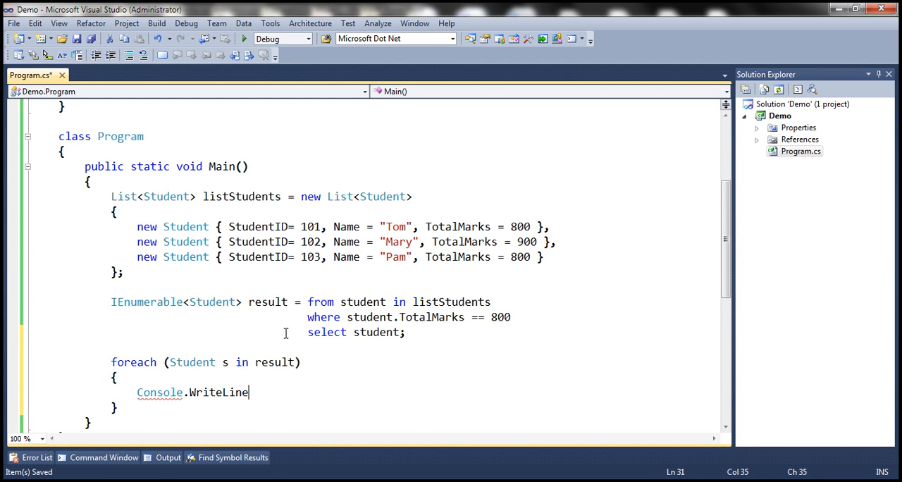
type("(s.st")
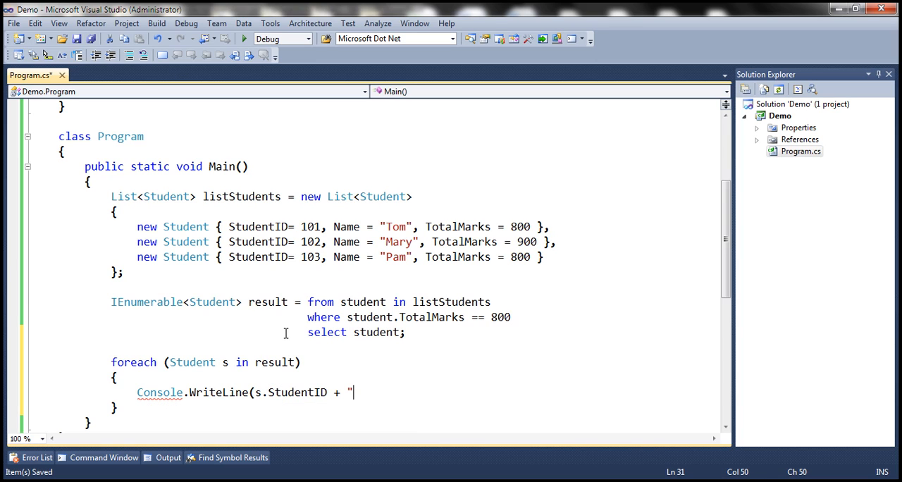
type("\\t\"")
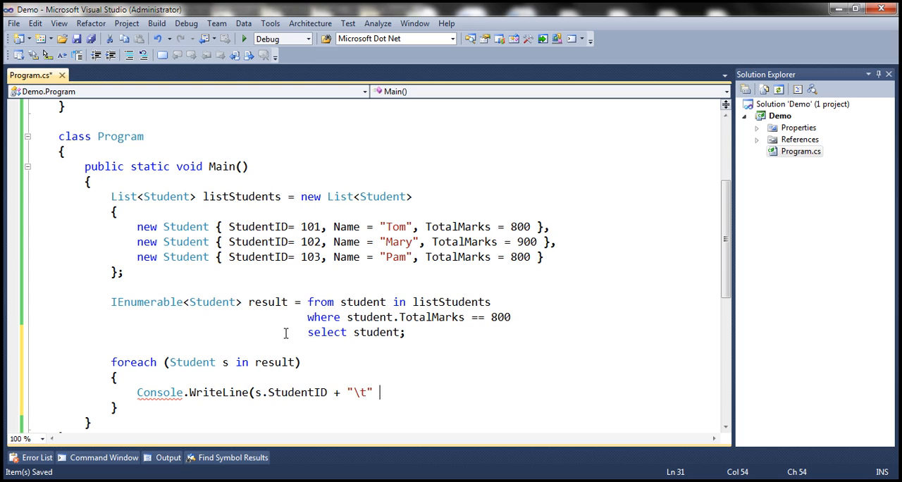
type("+ s.Name")
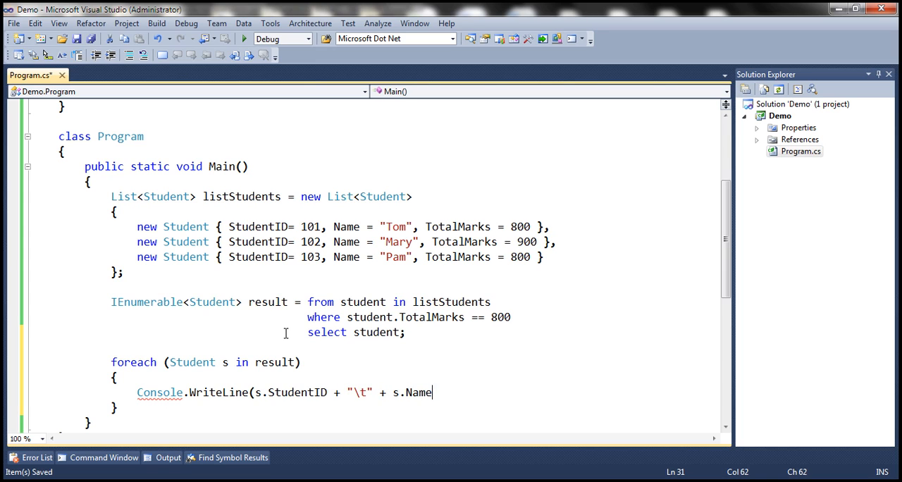
type("+ \"\\t\" + s.TotalMarks")
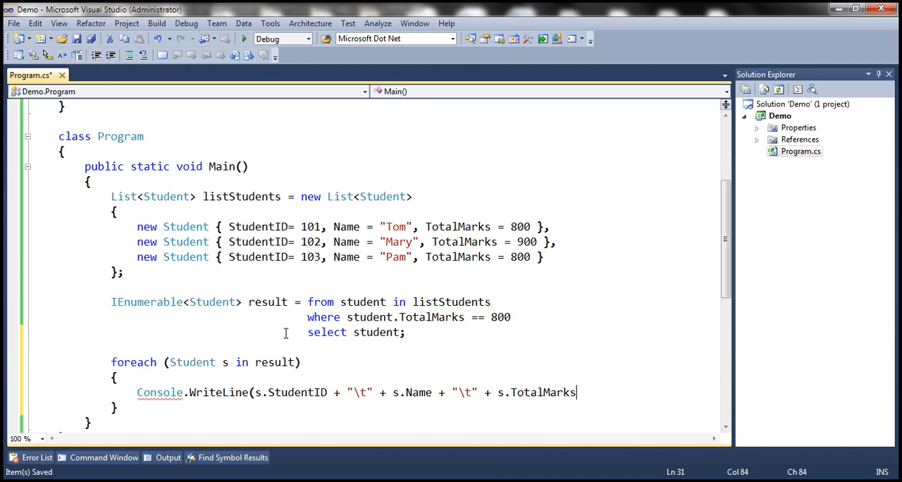
type(");")
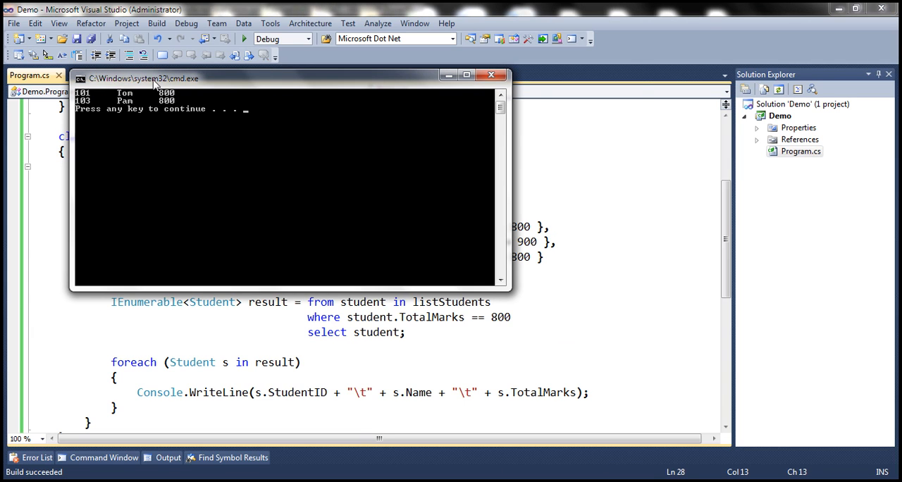
Step: View the console output listing students 101 and 103, then close the console window
left_click_drag(155, 79, 275, 73)
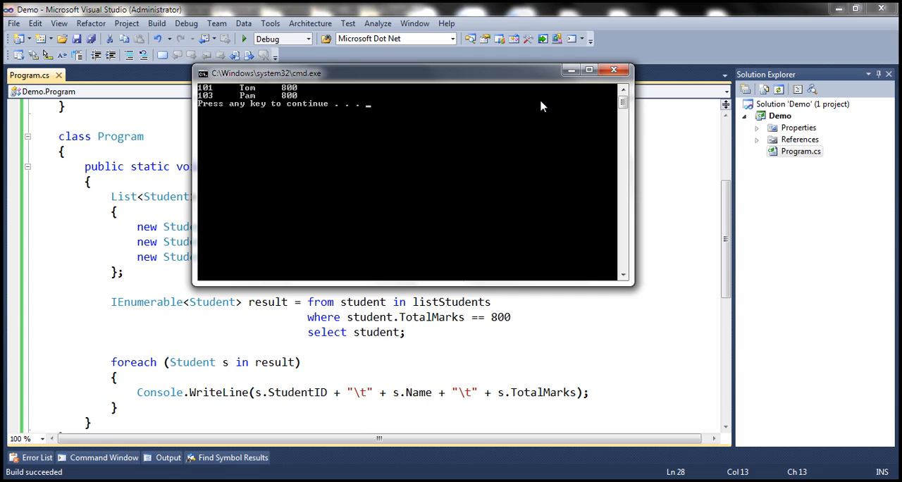
left_click(614, 67)
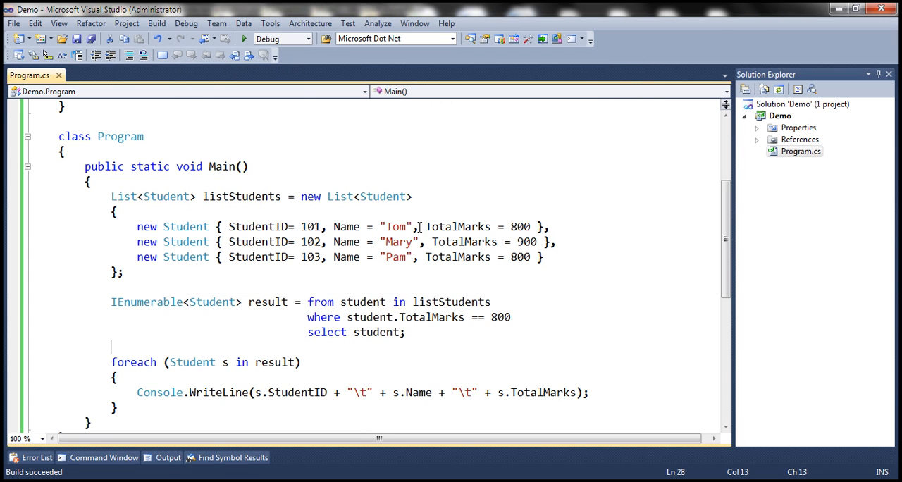
mouse_move(240, 302)
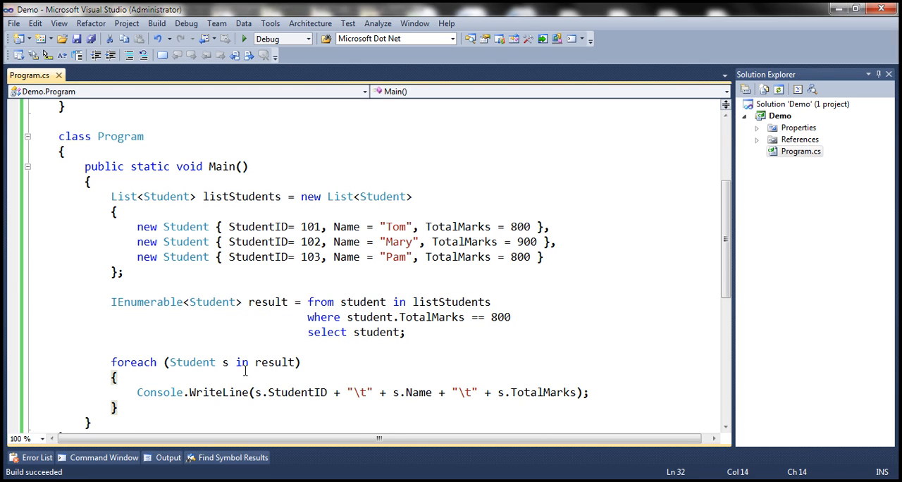
mouse_move(327, 294)
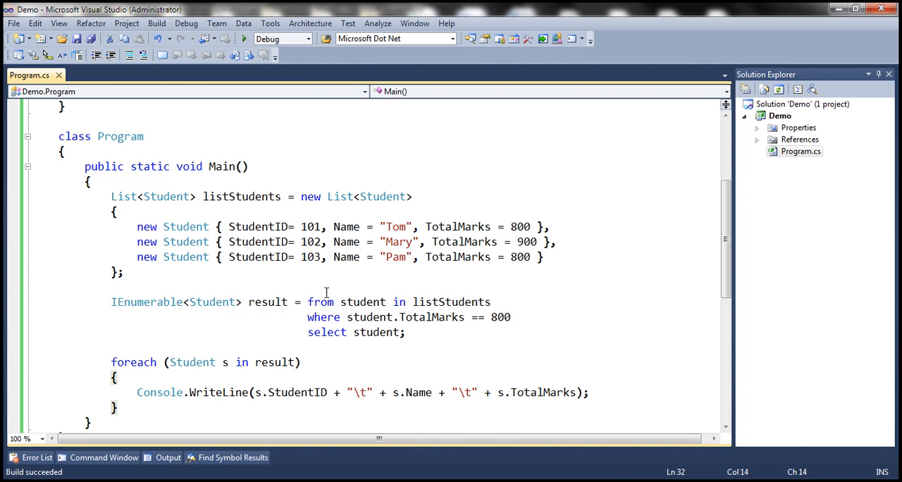
Step: Highlight the query and foreach loop, then insert a blank line after the query
left_click_drag(307, 301, 407, 333)
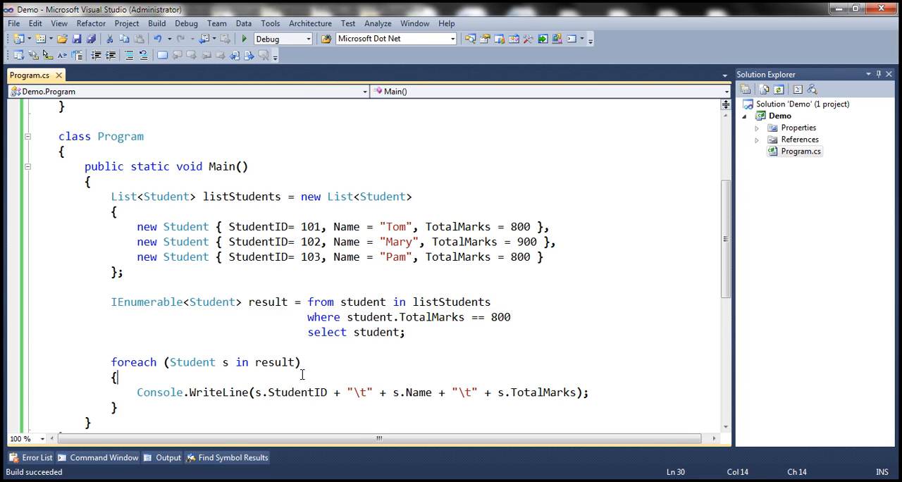
left_click_drag(110, 361, 204, 392)
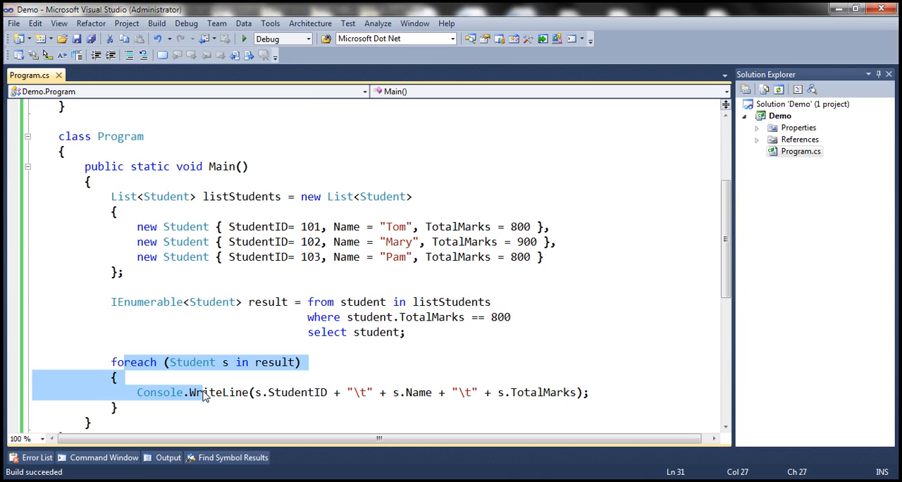
double_click(212, 392)
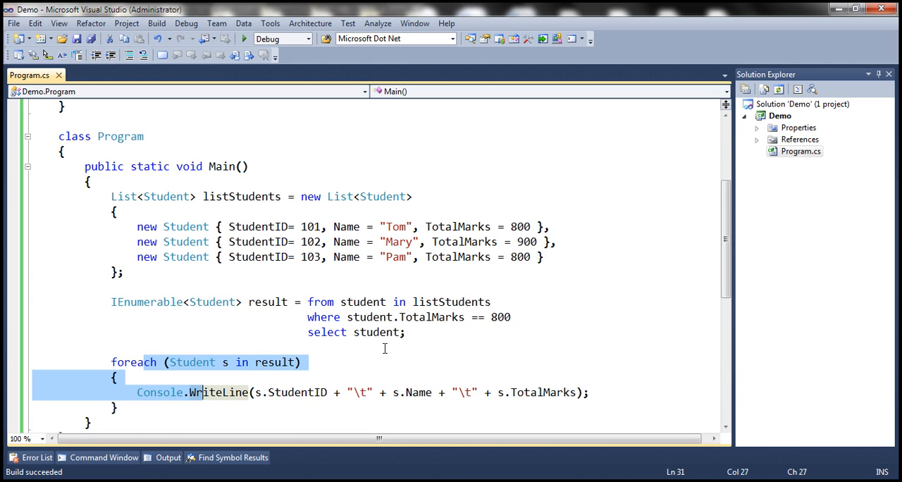
double_click(241, 197)
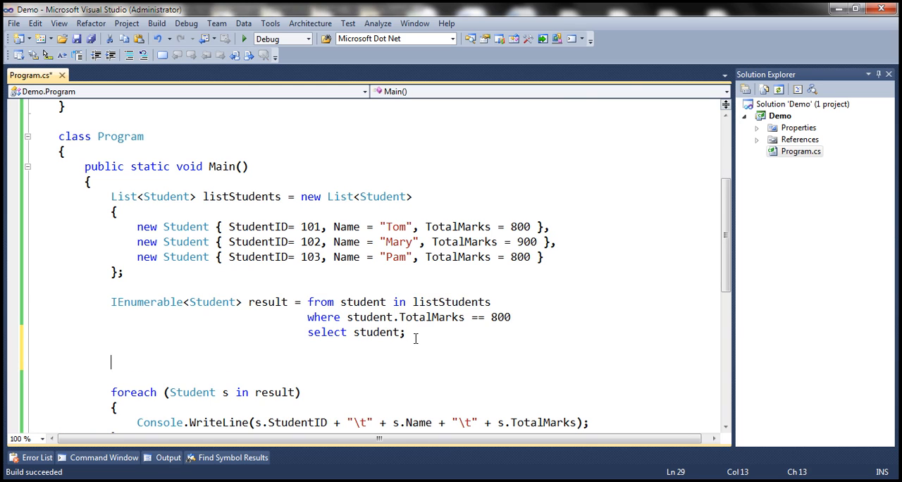
Step: Add listStudents.Add(new Student() { StudentID = 104, Name = "Tim", TotalMarks = 800 }); after the query
type("listStudents.Add")
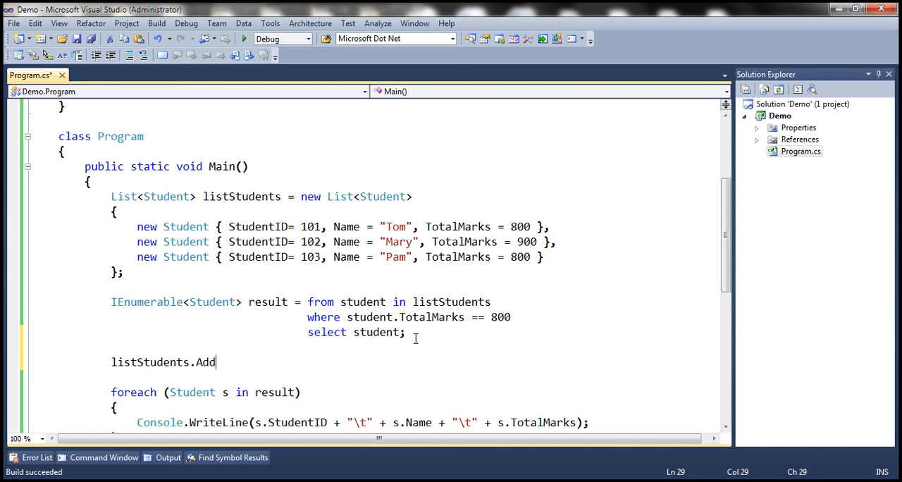
type("(new Student")
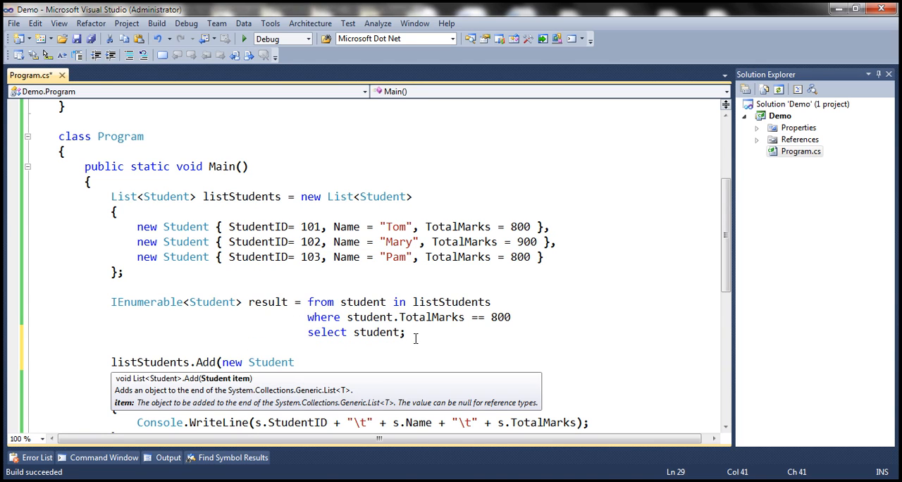
type("() {}")
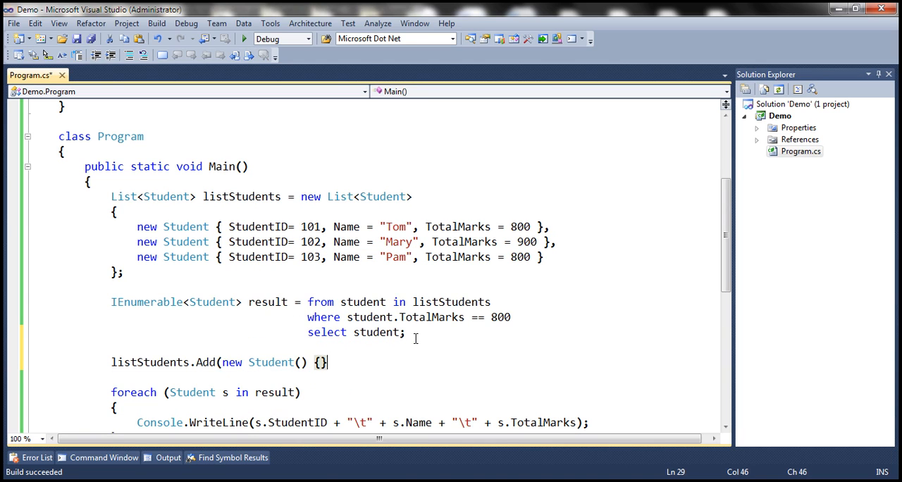
type("StudentID")
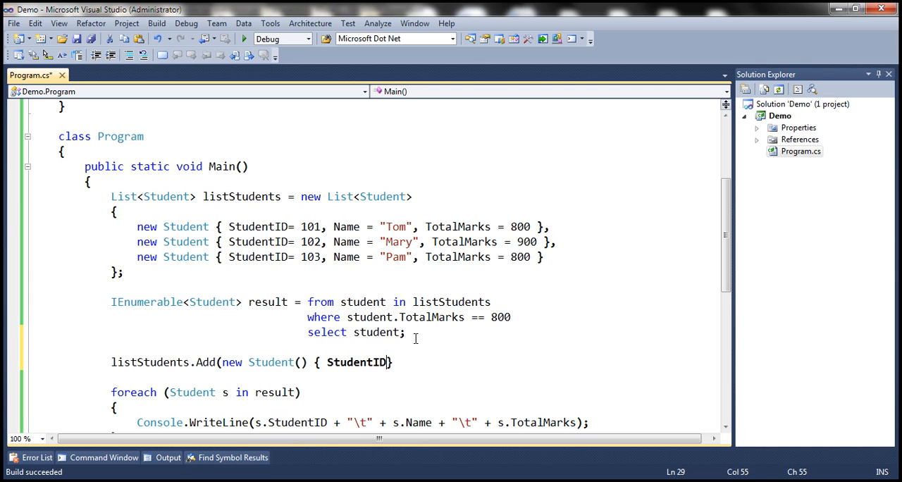
type("= 101")
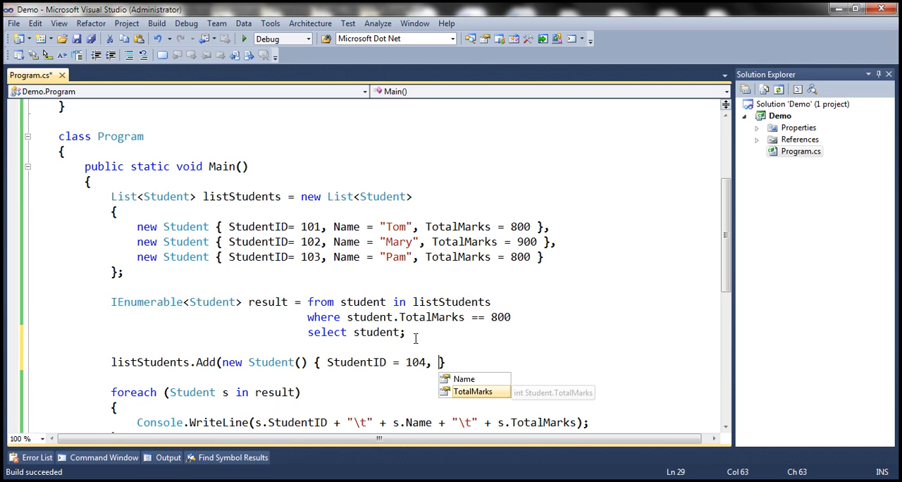
type("Name = \"")
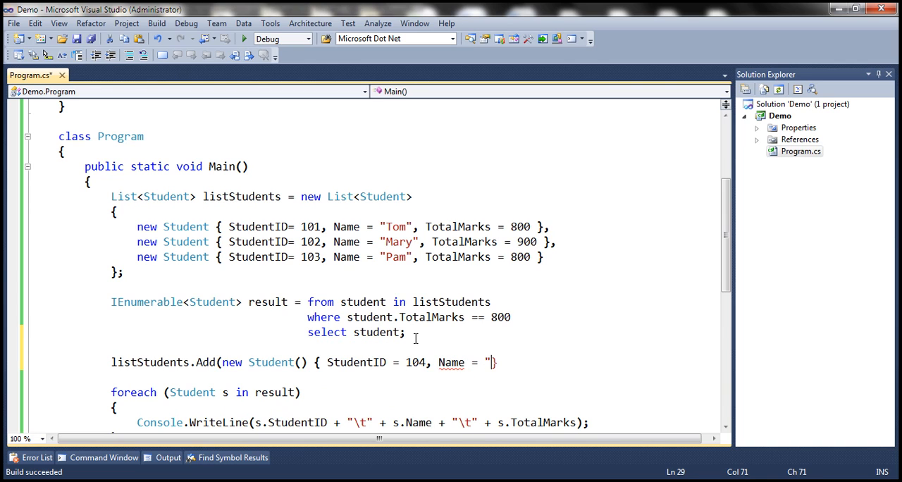
type("Tim2")
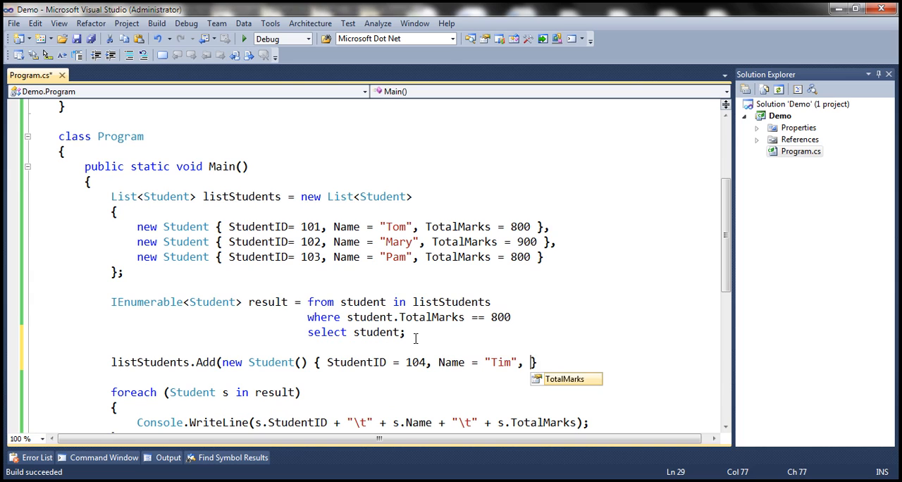
type("TotalMarks = 80")
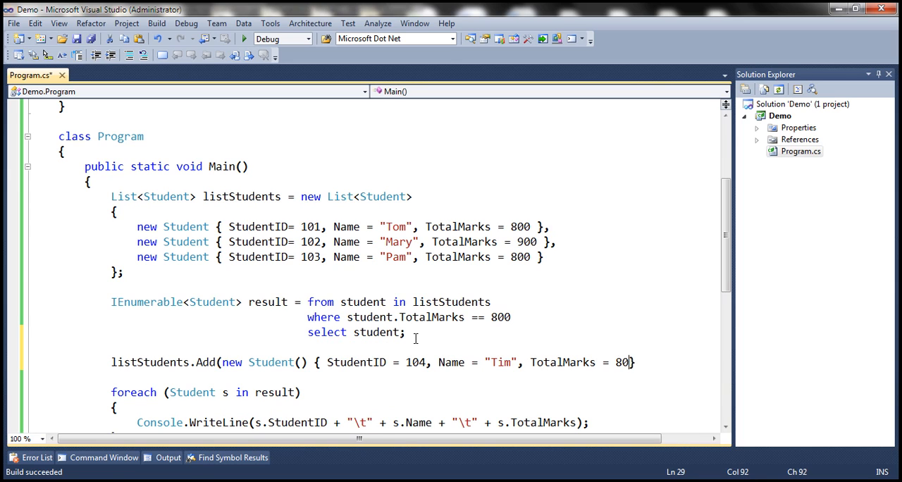
type("0")
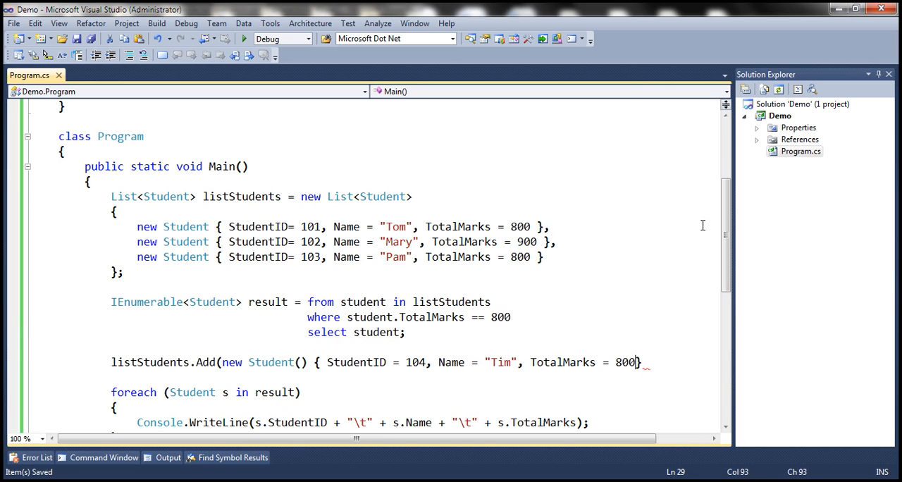
left_click(643, 362)
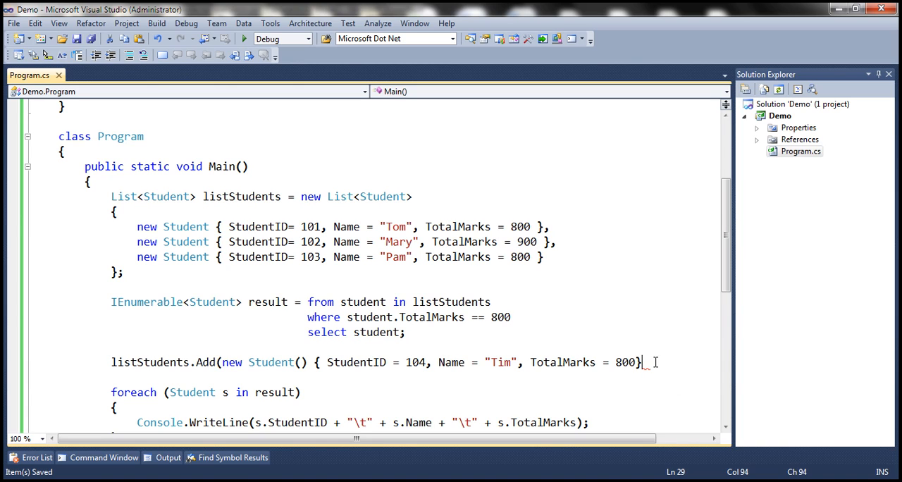
type(");")
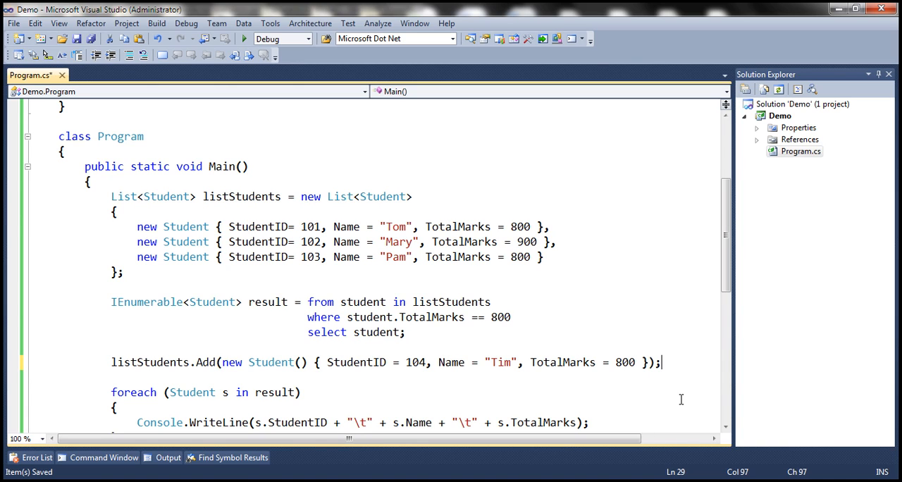
Step: Highlight the query expression, then run the program to see students 101, 103 and 104 print
left_click(307, 302)
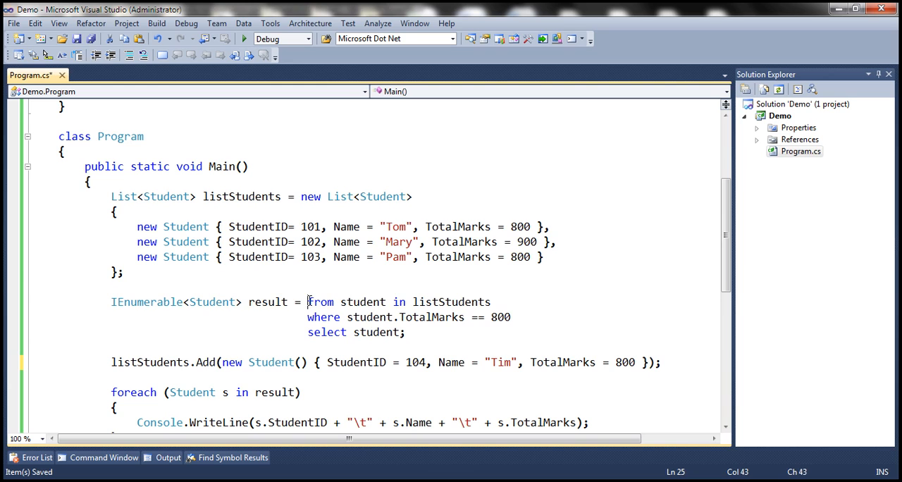
left_click_drag(308, 302, 405, 333)
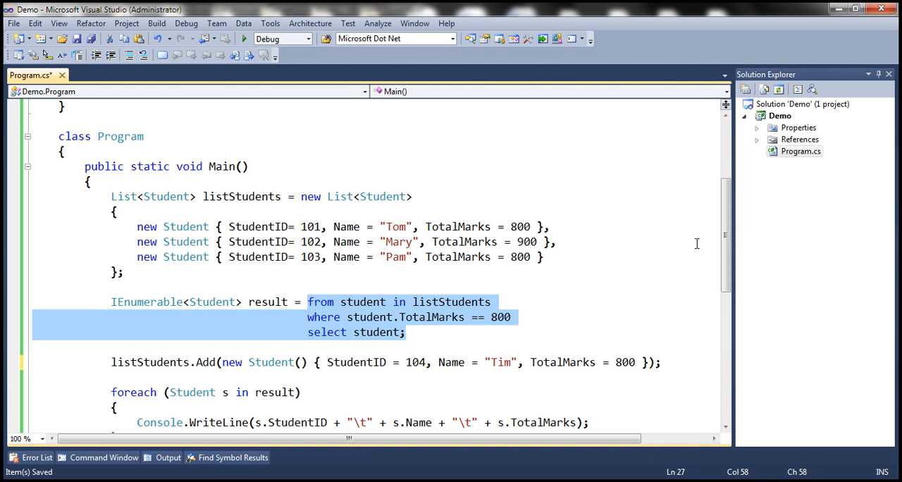
scroll("down", 3)
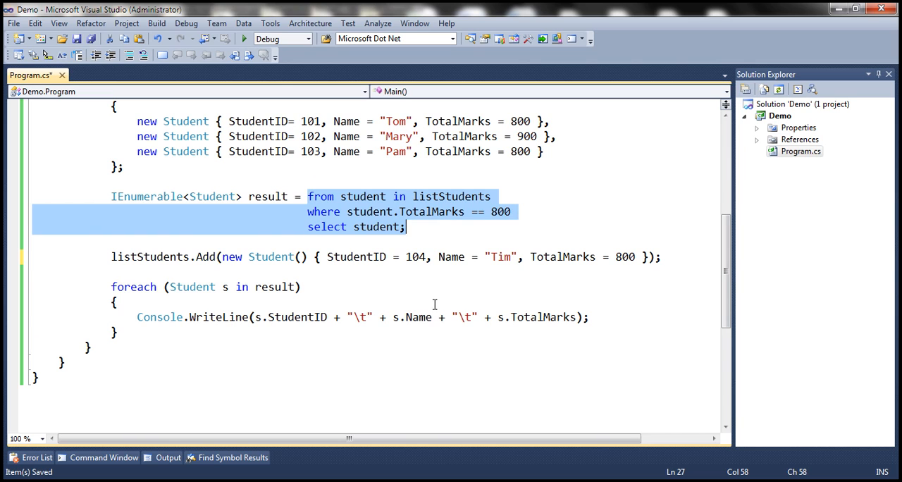
left_click(111, 242)
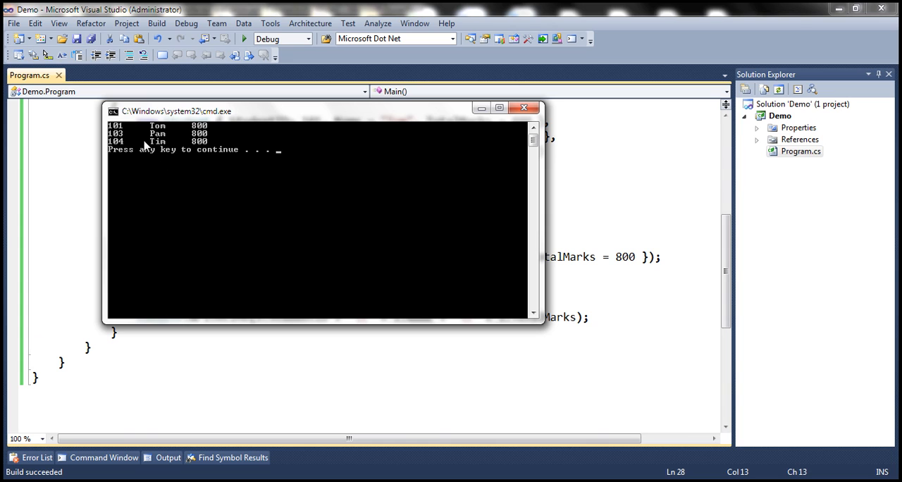
mouse_move(164, 152)
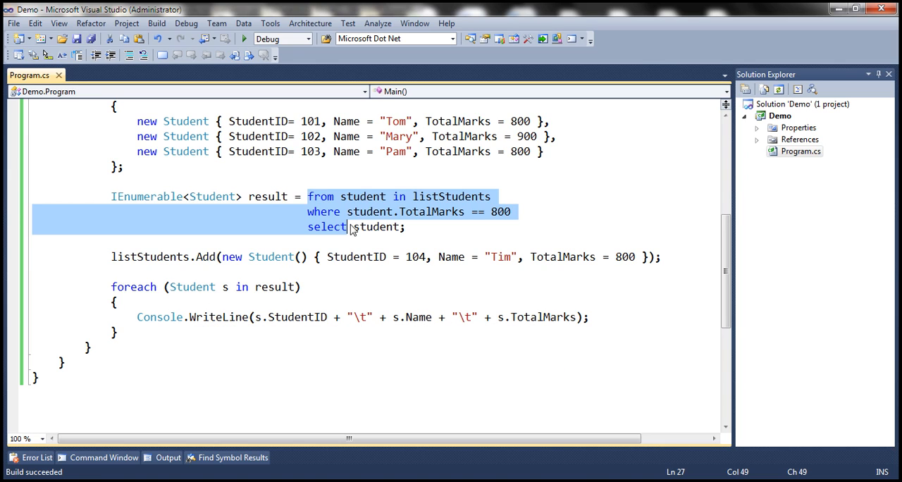
mouse_move(336, 239)
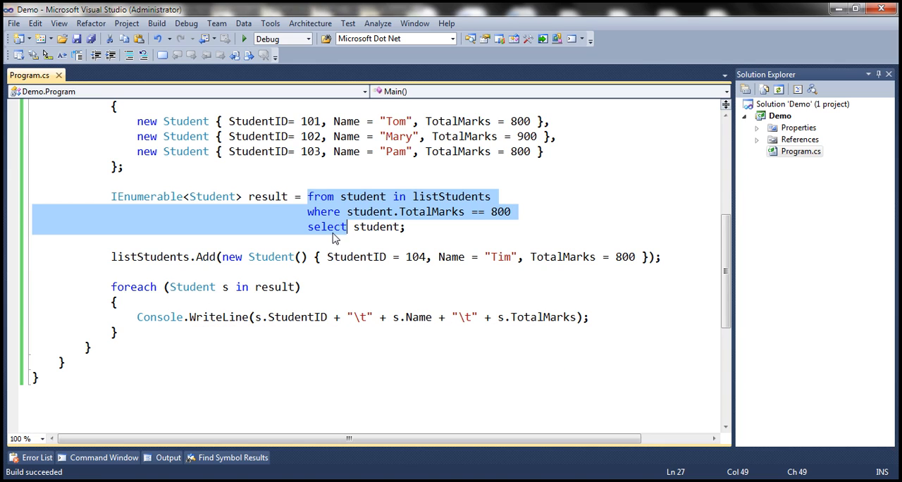
mouse_move(356, 257)
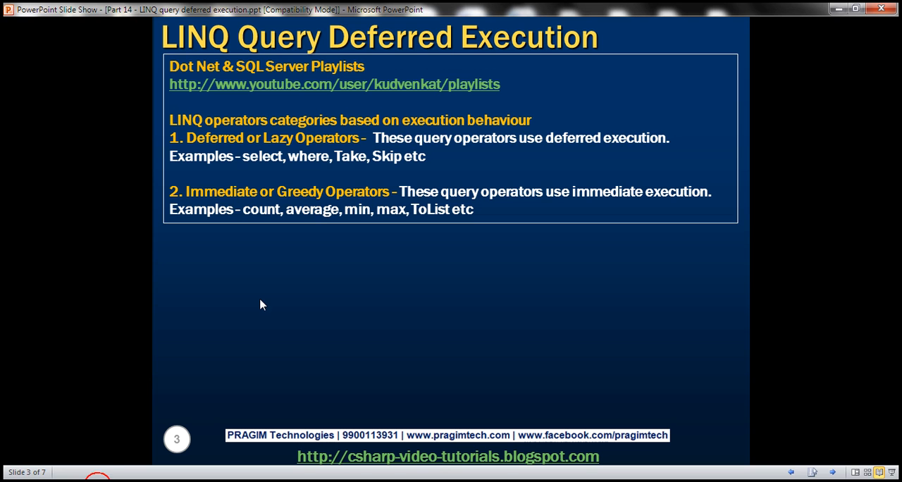
mouse_move(270, 169)
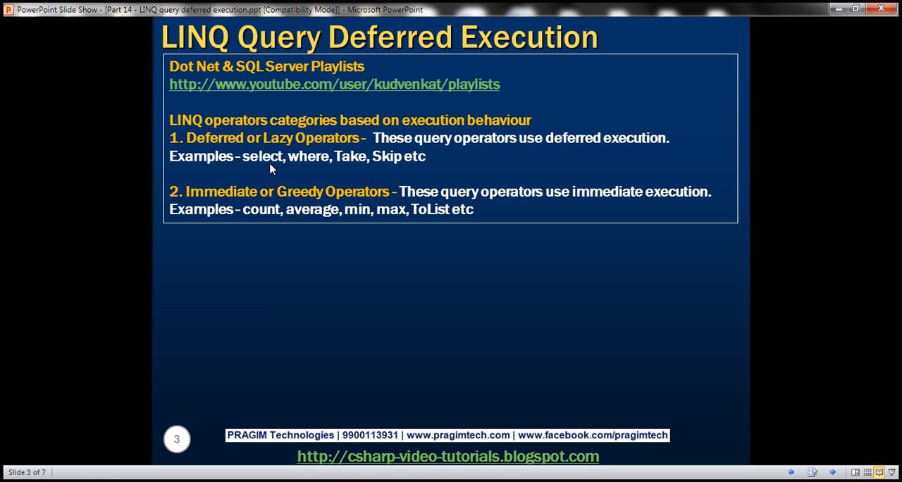
mouse_move(268, 169)
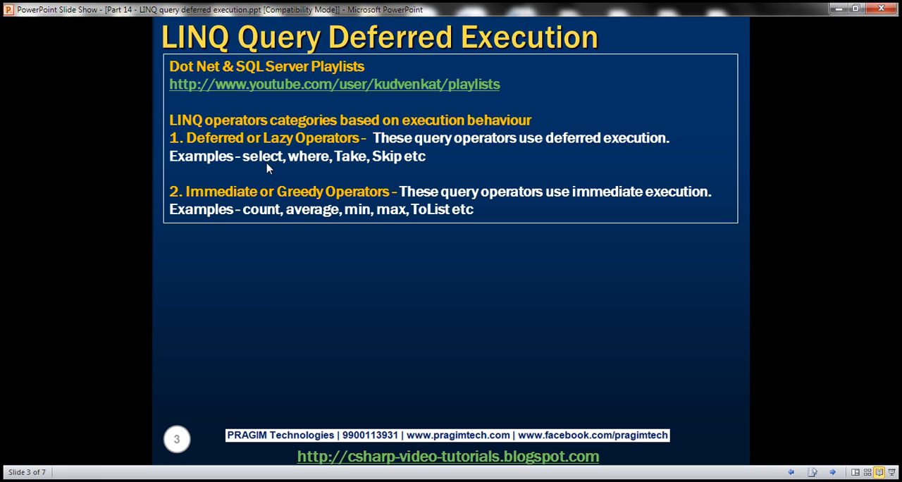
mouse_move(107, 459)
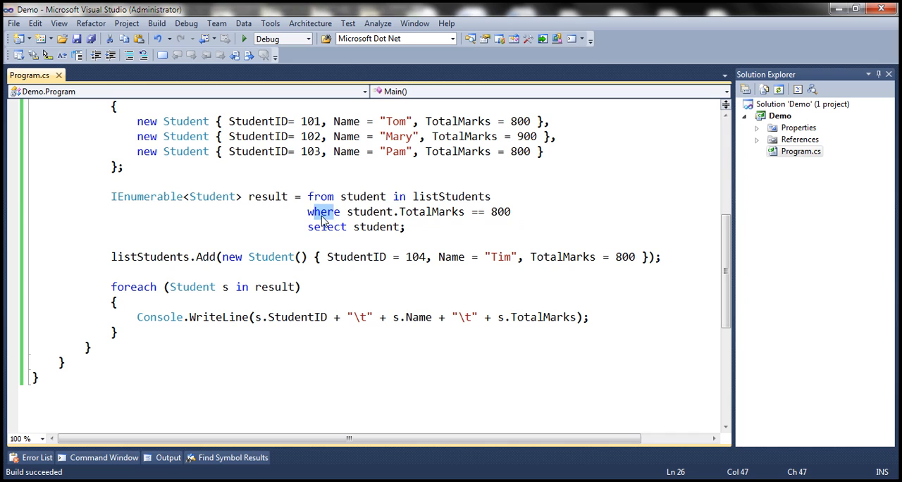
mouse_move(358, 246)
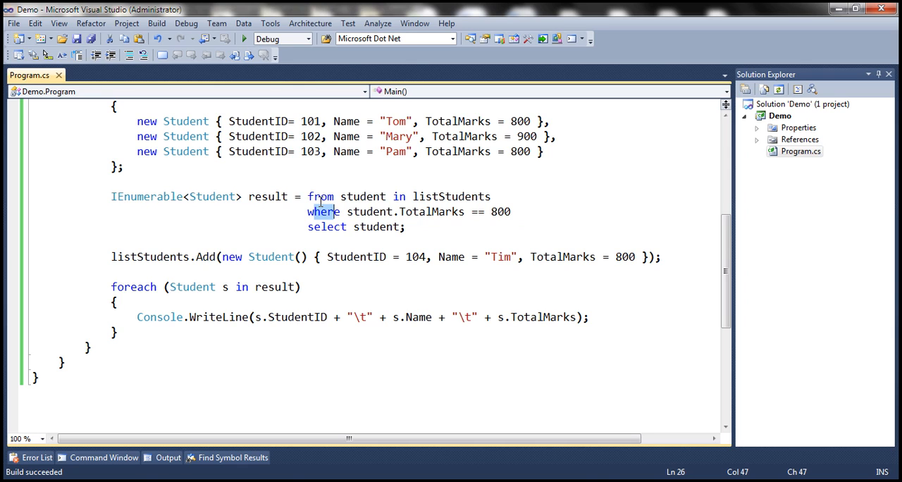
mouse_move(319, 220)
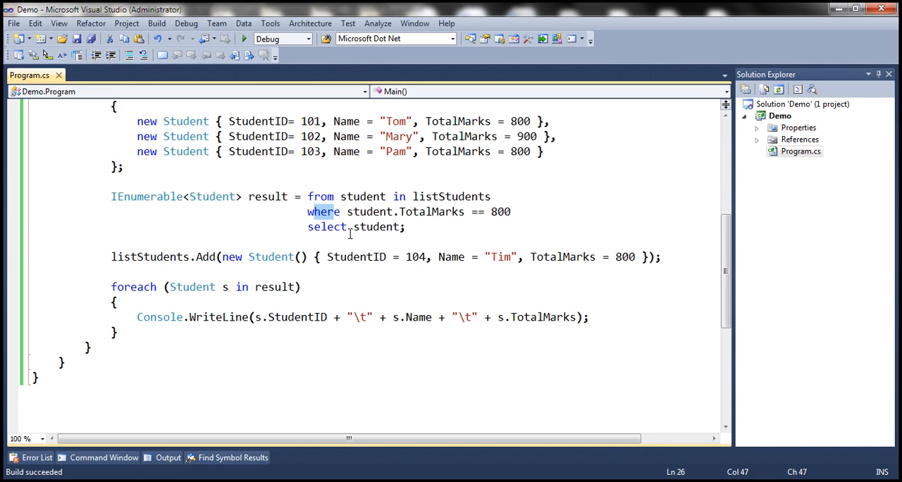
mouse_move(581, 296)
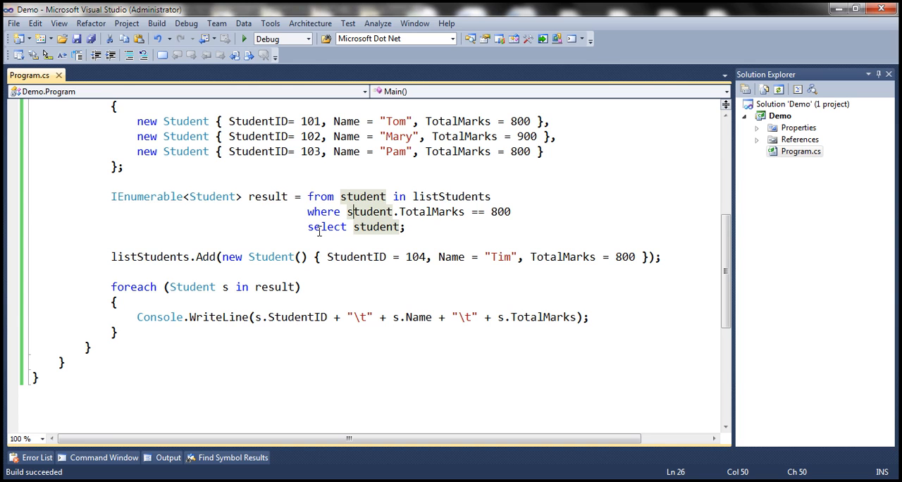
mouse_move(248, 351)
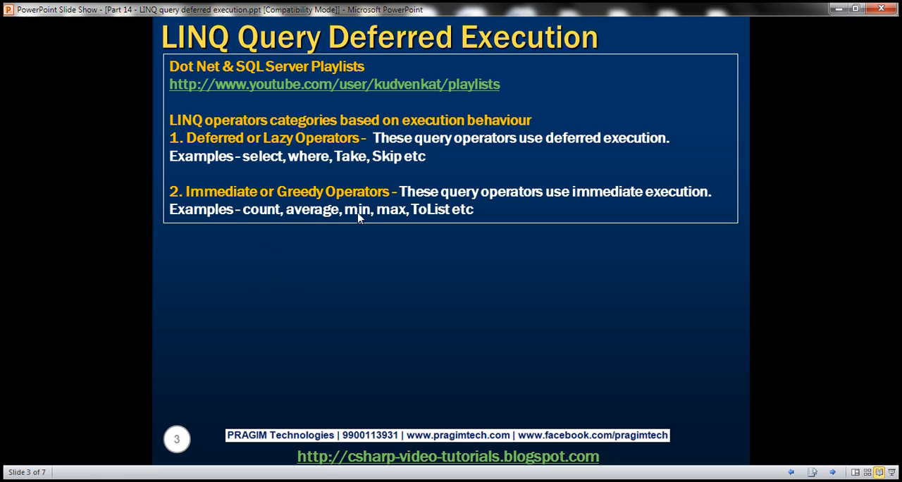
mouse_move(420, 215)
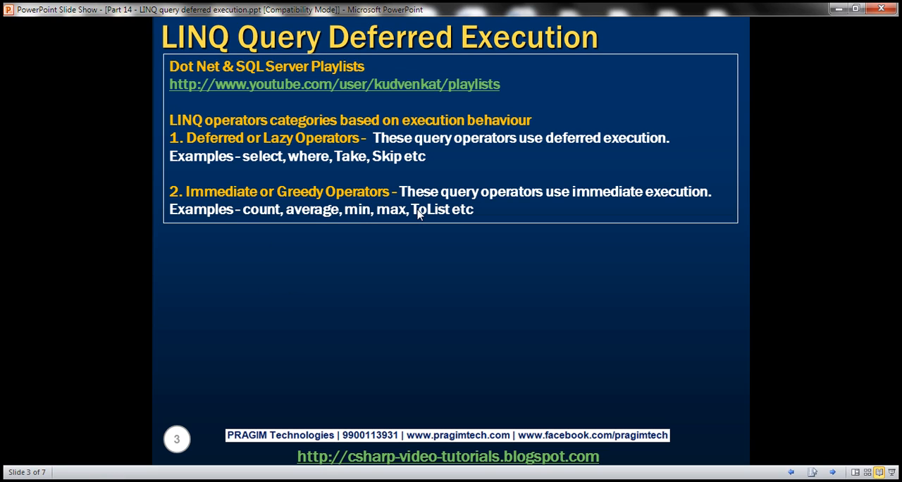
mouse_move(415, 220)
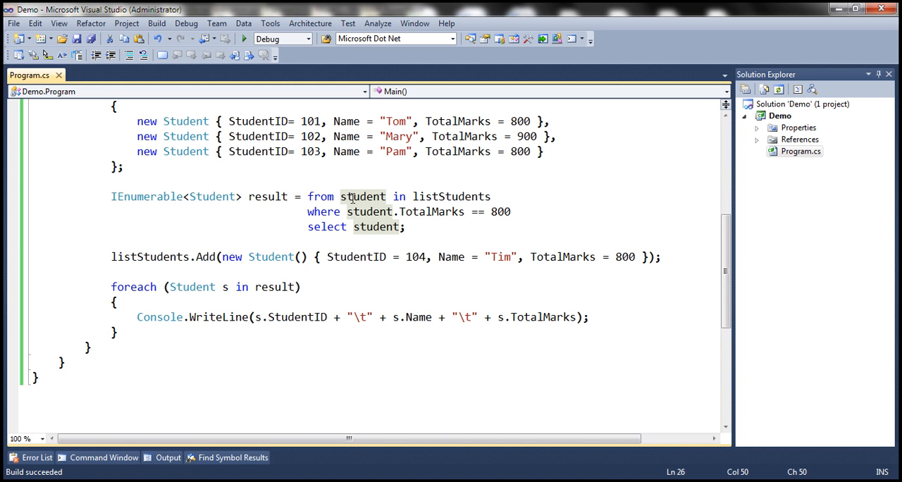
Step: Wrap the query in parentheses ending in ToList() and highlight it as immediate execution
type("(")
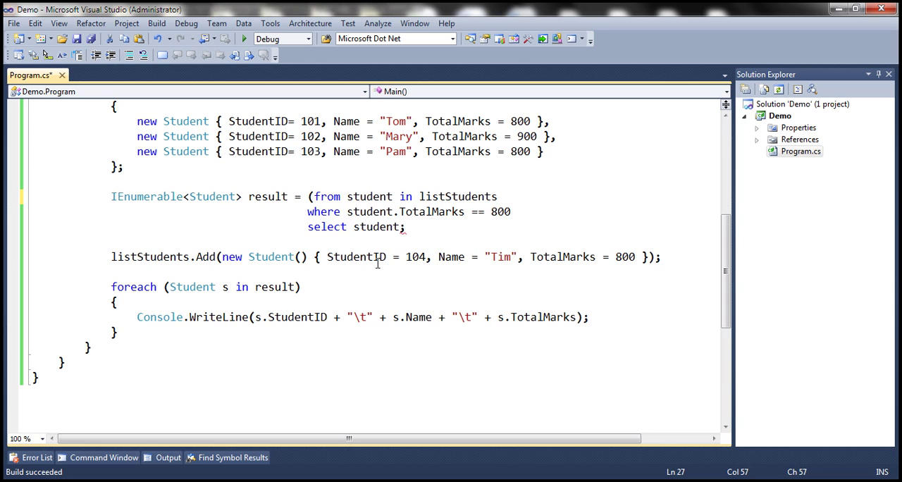
type(").to")
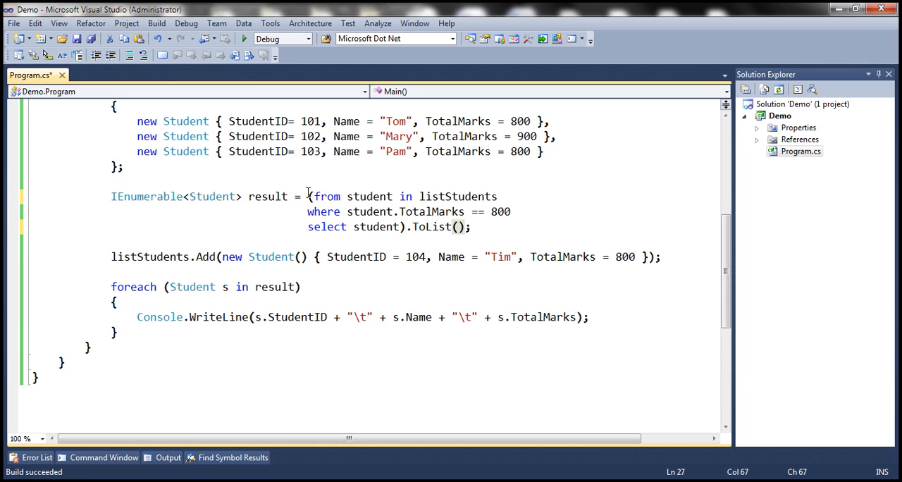
left_click_drag(307, 196, 471, 225)
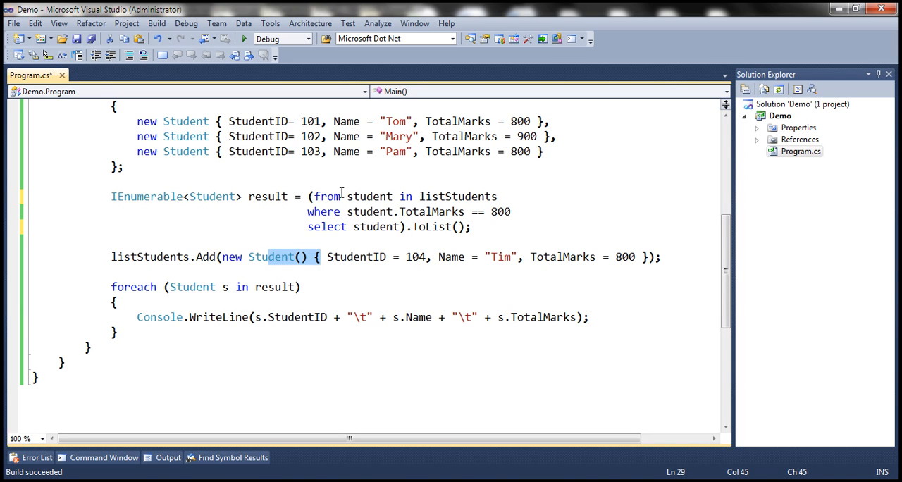
left_click_drag(308, 196, 401, 225)
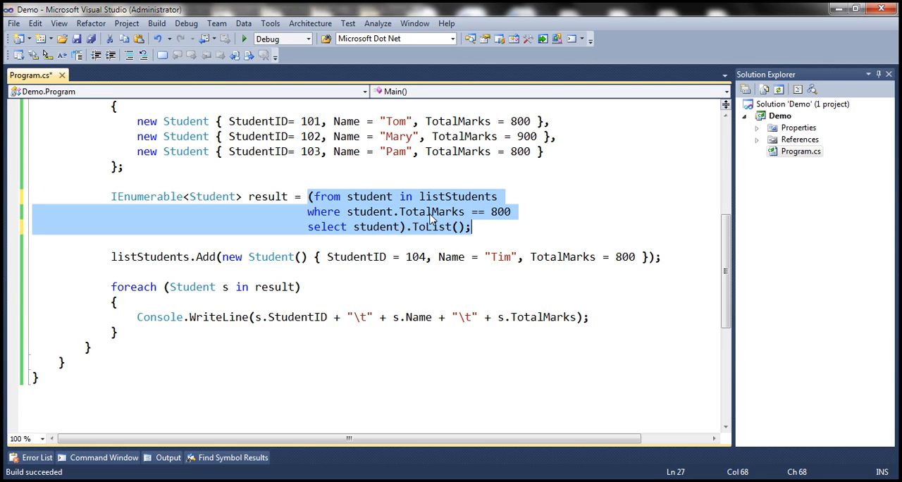
mouse_move(471, 257)
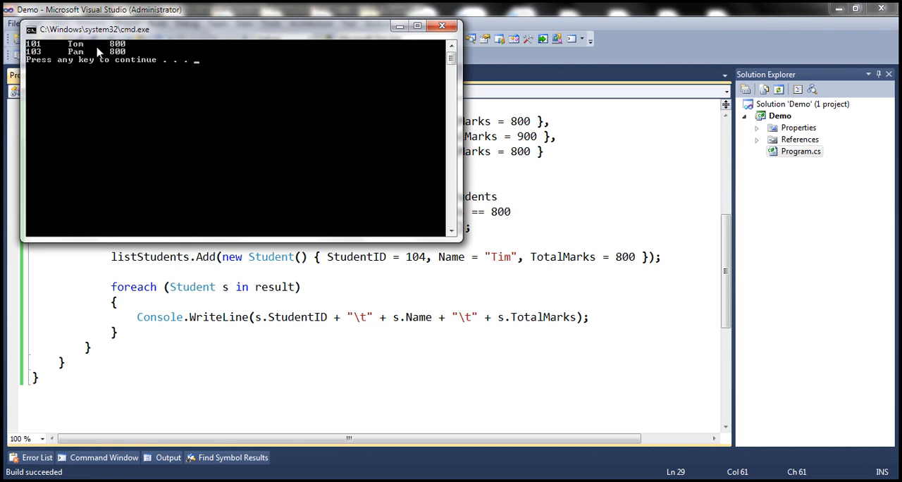
mouse_move(425, 43)
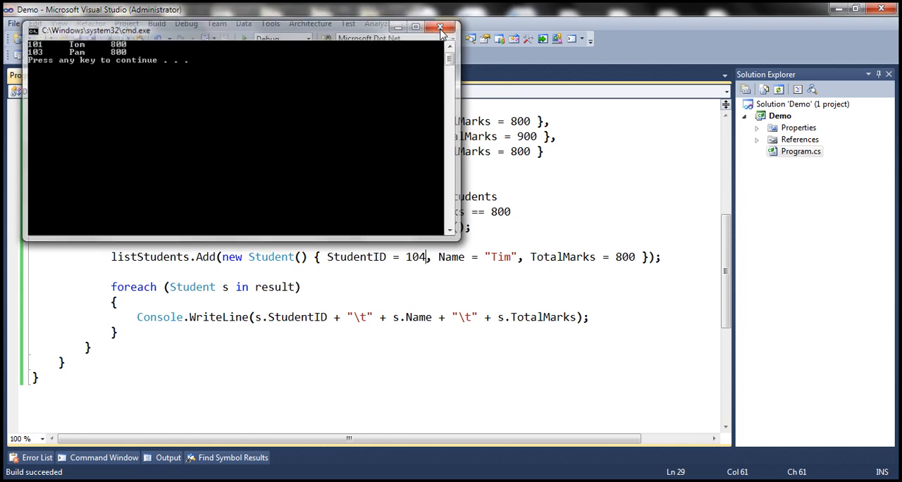
left_click(438, 24)
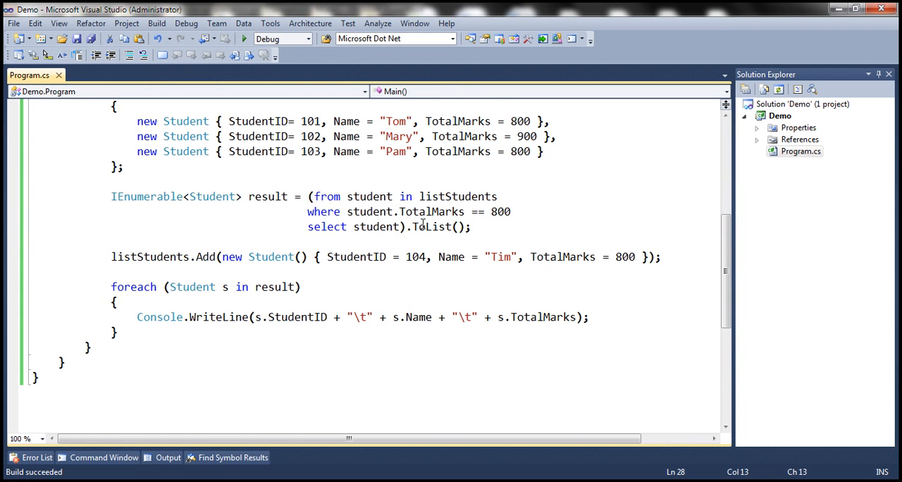
double_click(434, 225)
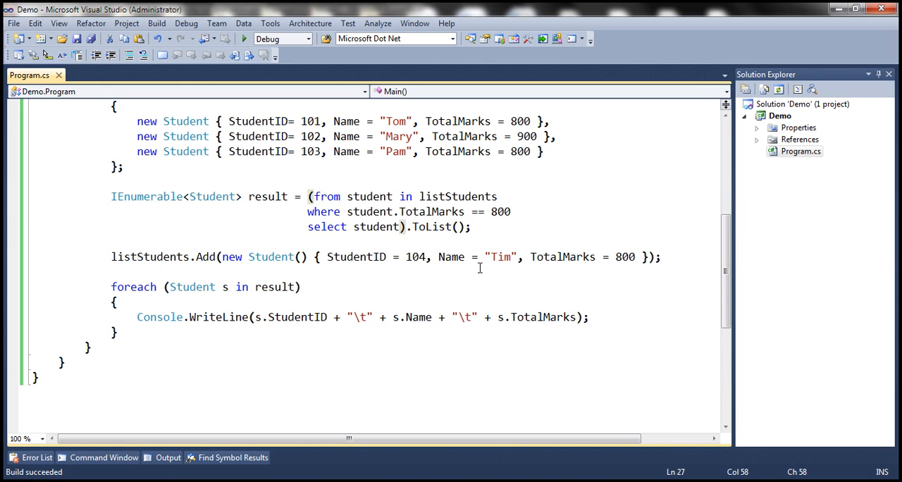
Step: Change the query to end in Count() and store it in an int result
type(".cou")
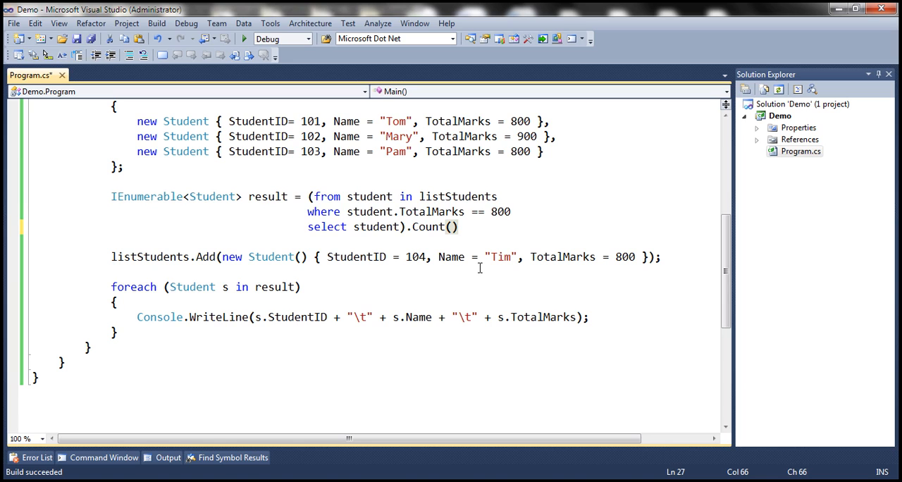
type(";")
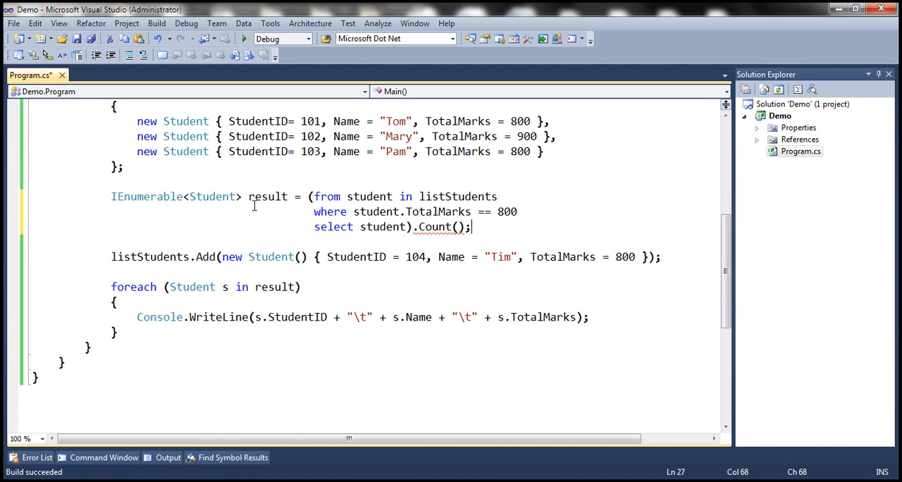
type("int")
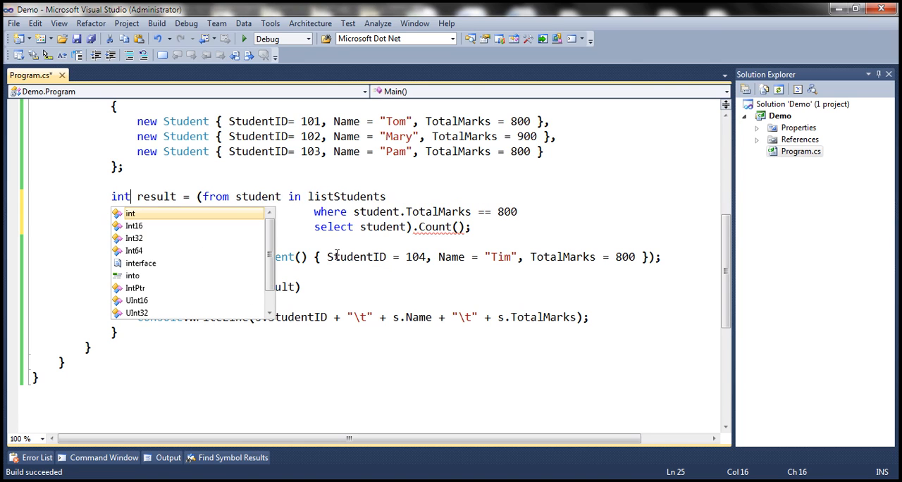
key("Escape")
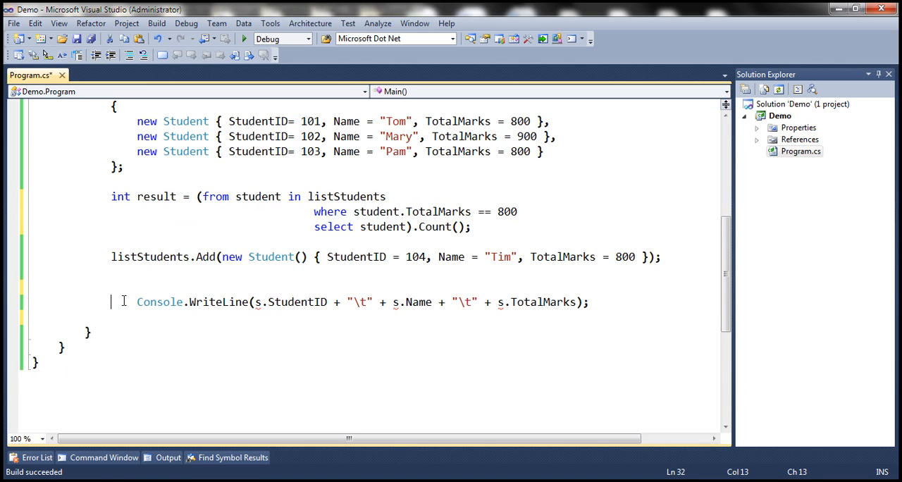
Step: Make Console.WriteLine print "Total = " + result
left_click(256, 302)
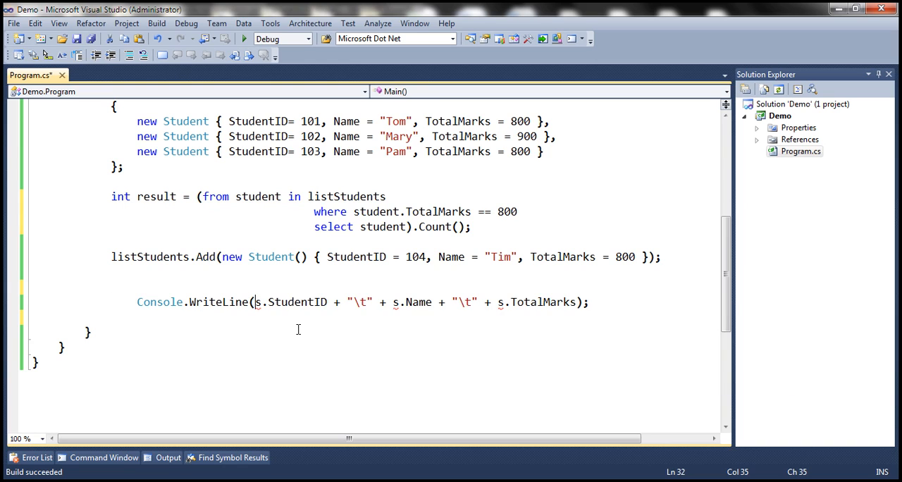
key("Delete")
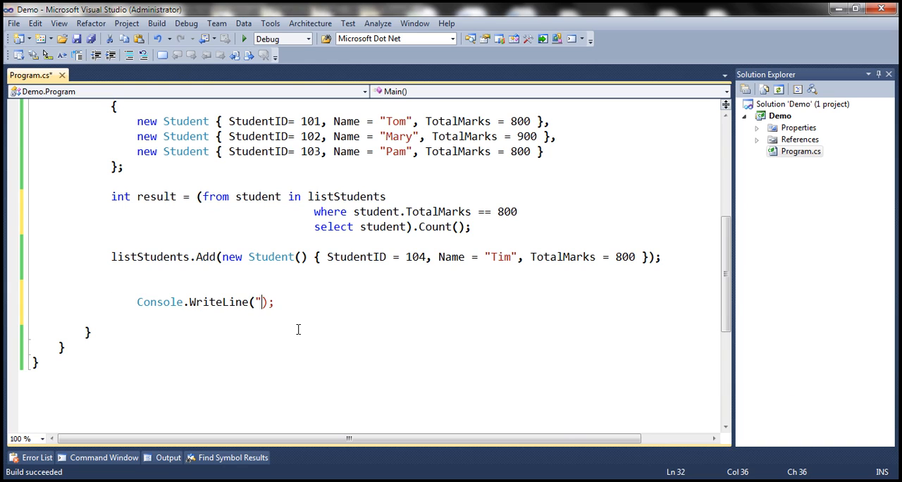
type("Total = \" +")
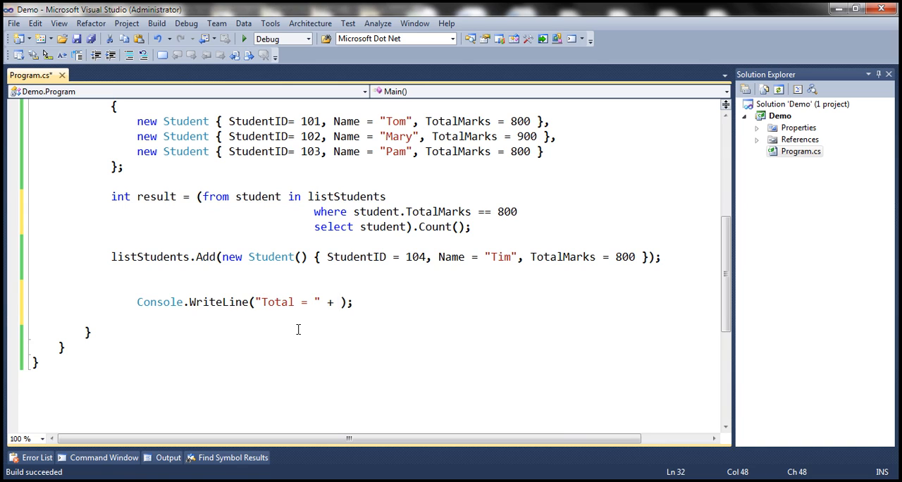
type("result")
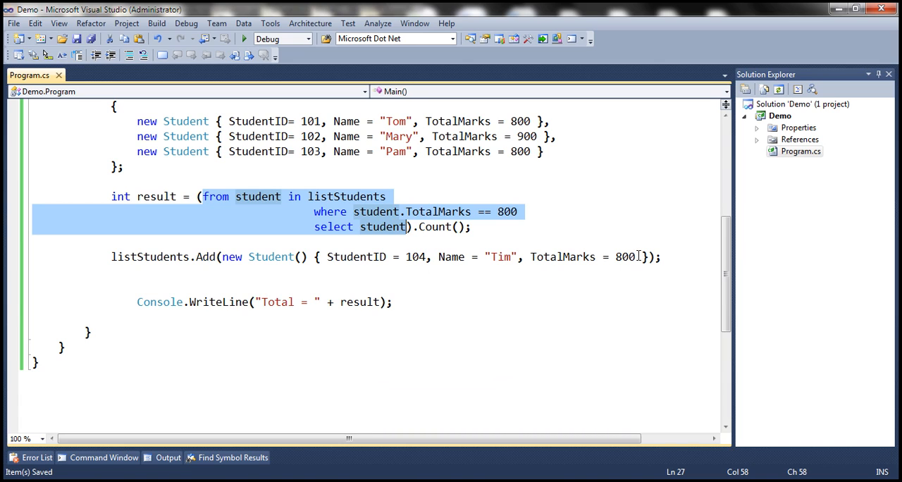
Step: Run the program to print Total = 2 in the console
left_click(414, 237)
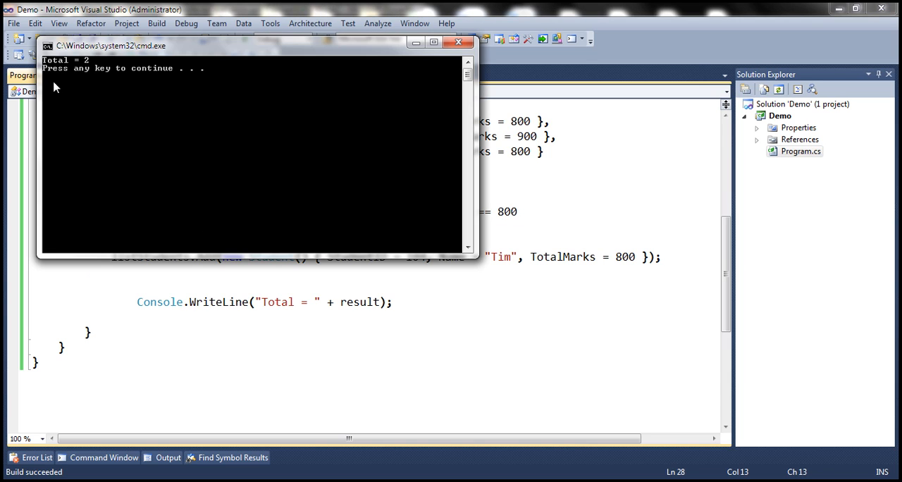
mouse_move(457, 44)
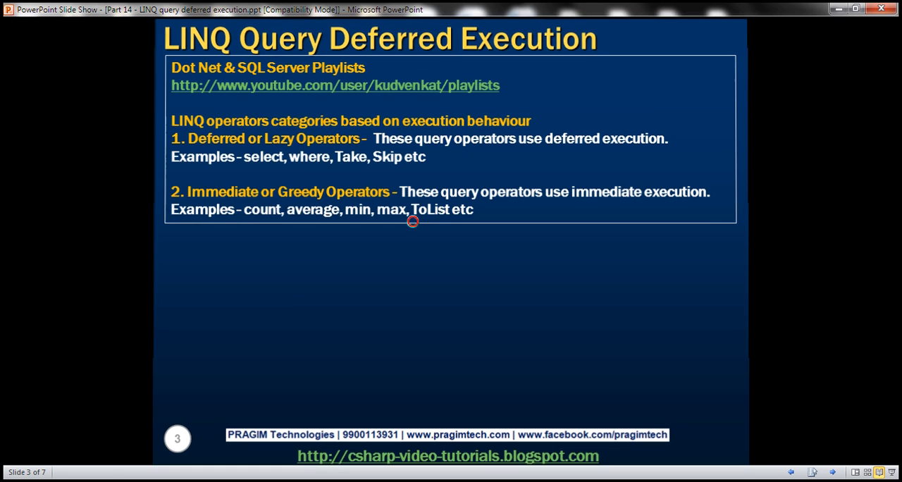
Step: Advance the slideshow through the deferred and ToList slides to the Count() example slide
key("right")
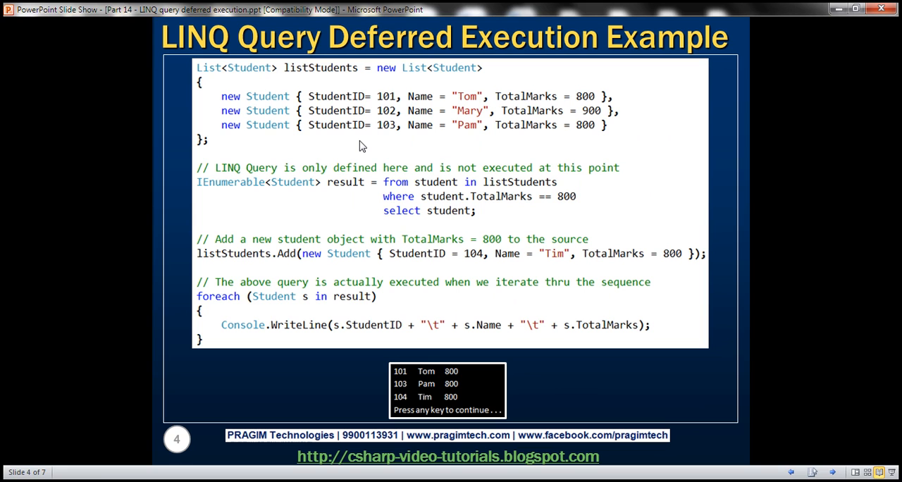
key("right")
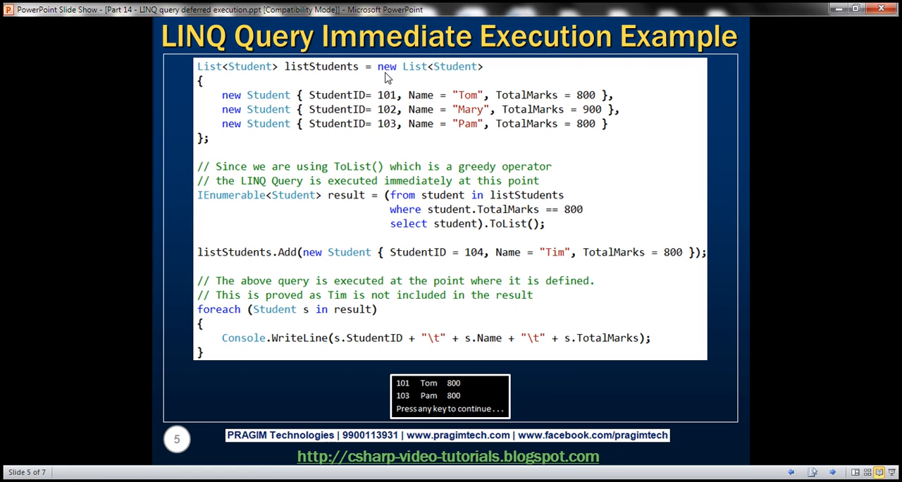
mouse_move(332, 110)
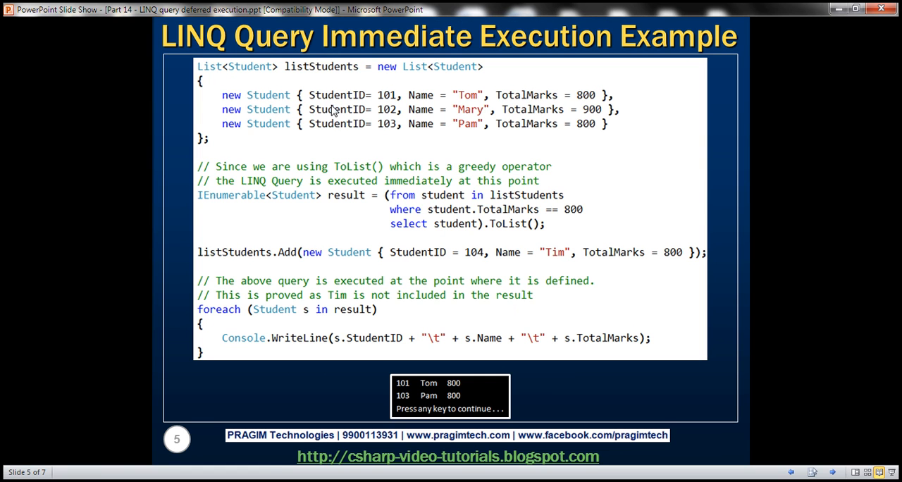
mouse_move(490, 229)
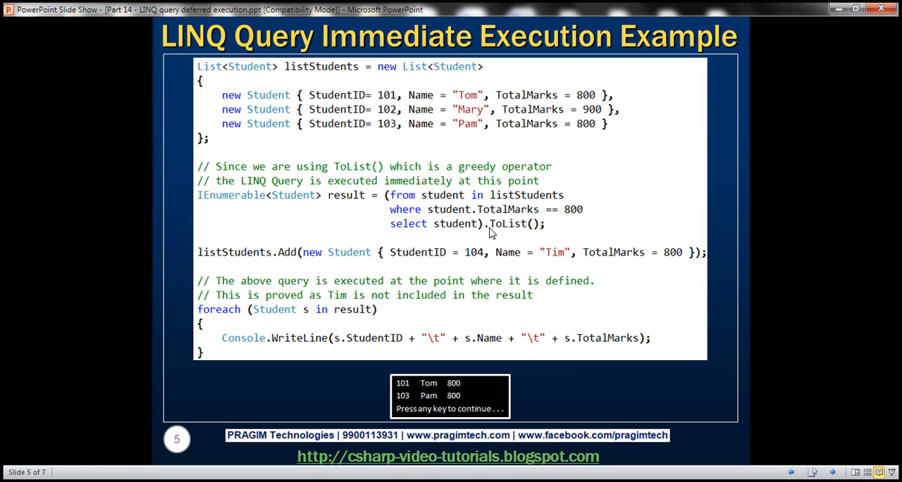
key("right")
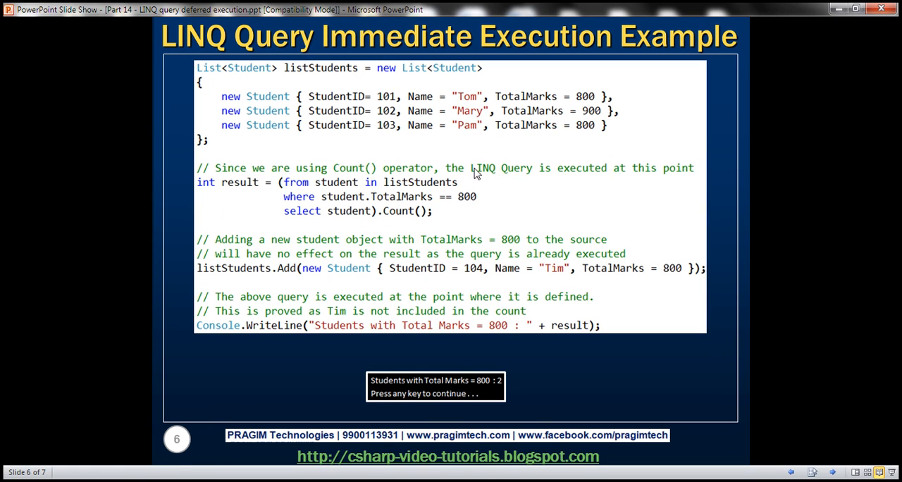
mouse_move(406, 218)
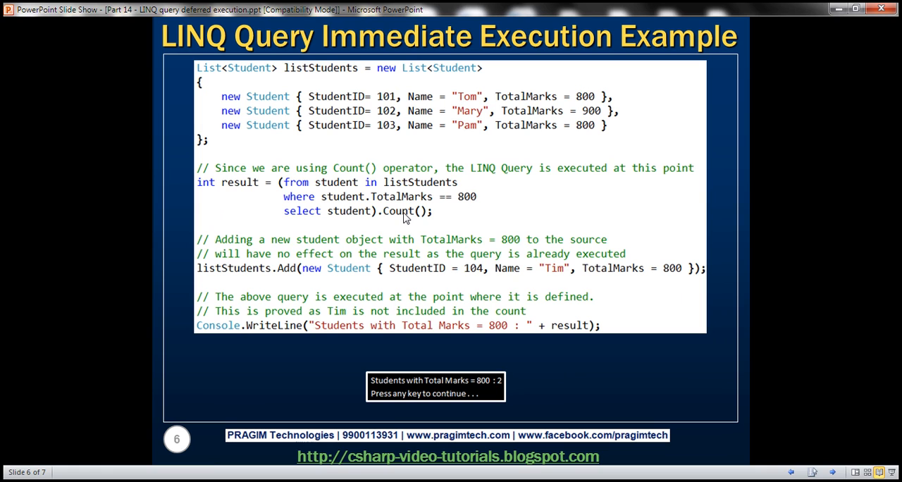